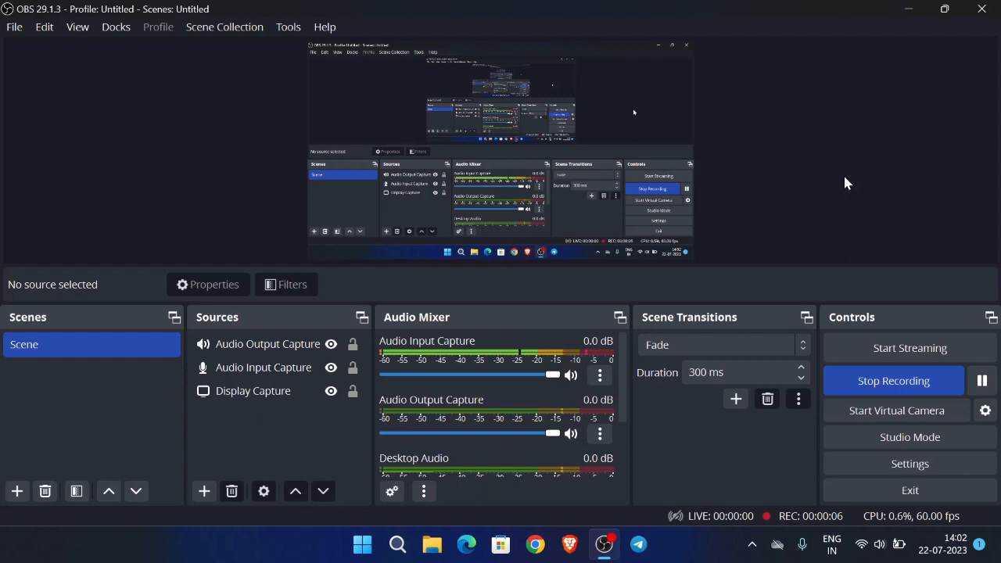
mouse_move(851, 143)
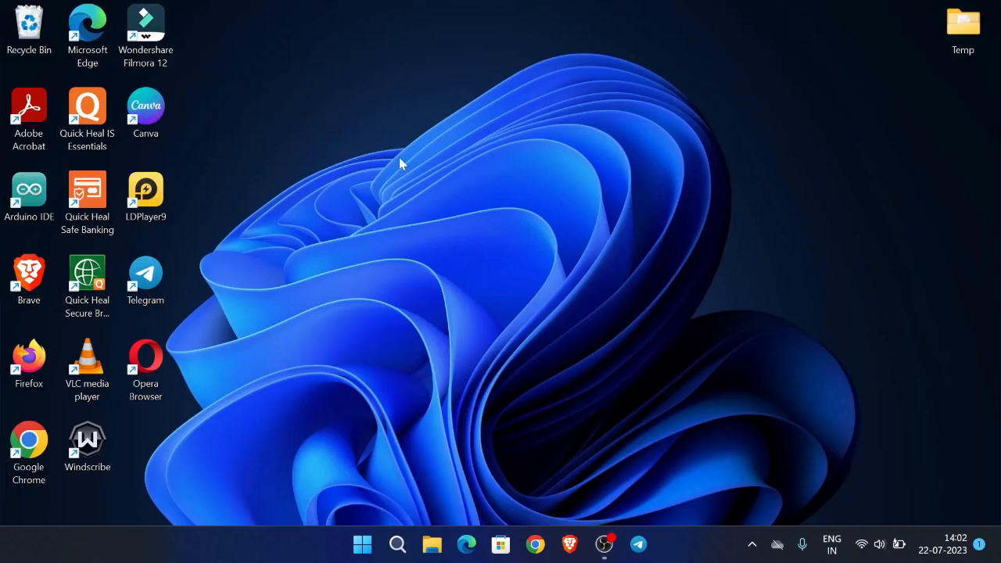
mouse_move(480, 221)
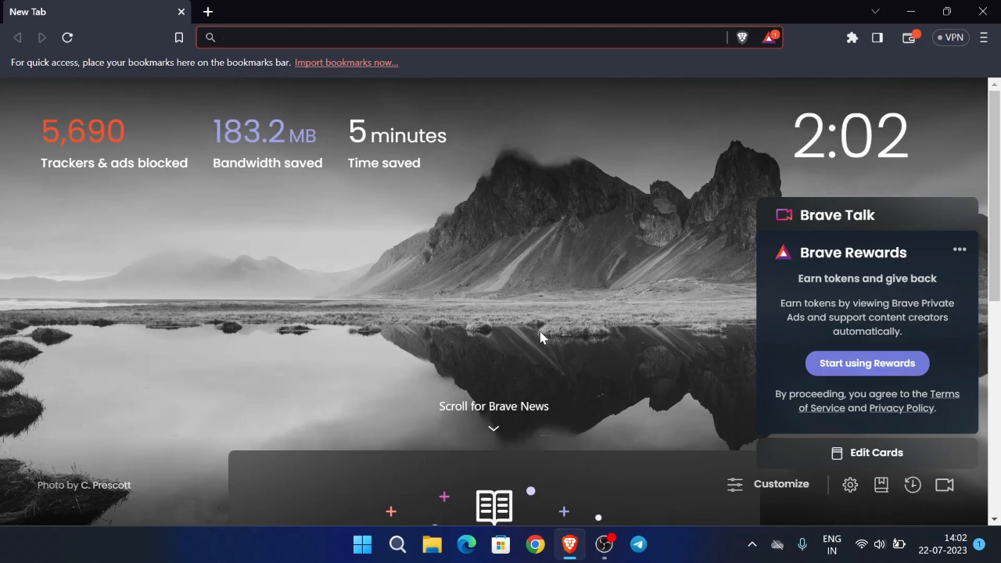
Step: Search Google for 'bingotingo' from Brave's address bar
type("b")
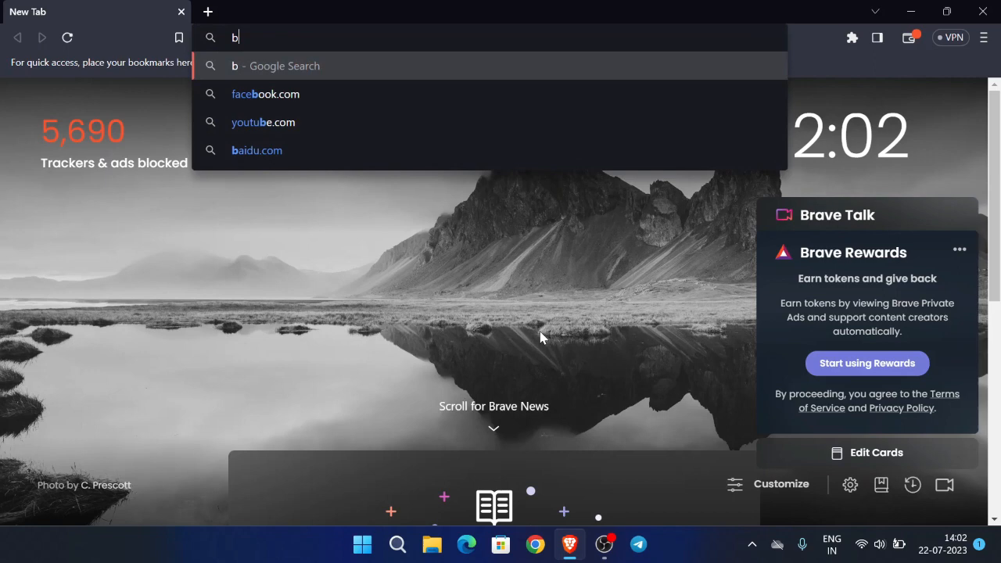
type("ingot")
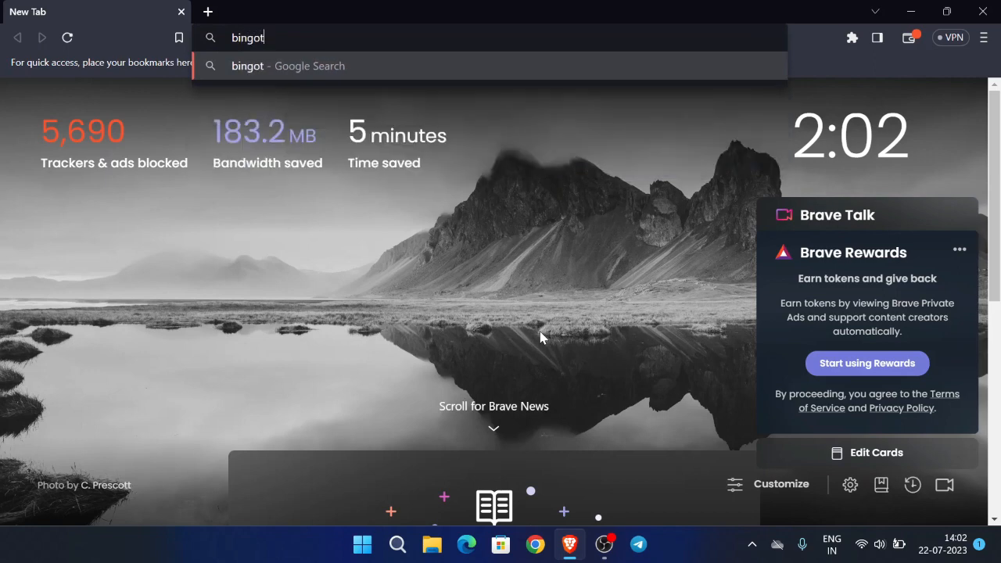
key("Return")
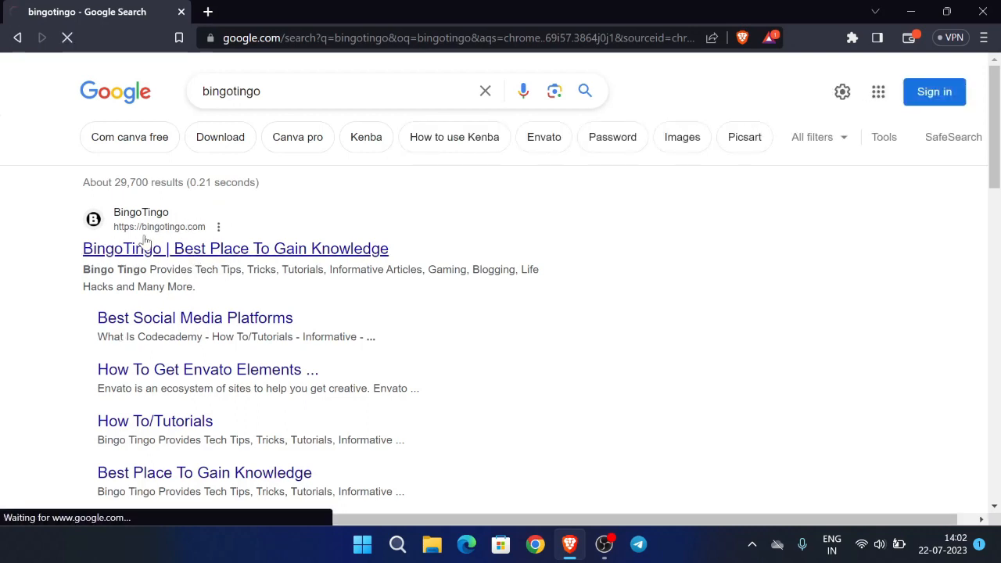
Step: Open the BingoTingo site from the results and turn off Brave Shields for bingotingo.com
left_click(236, 248)
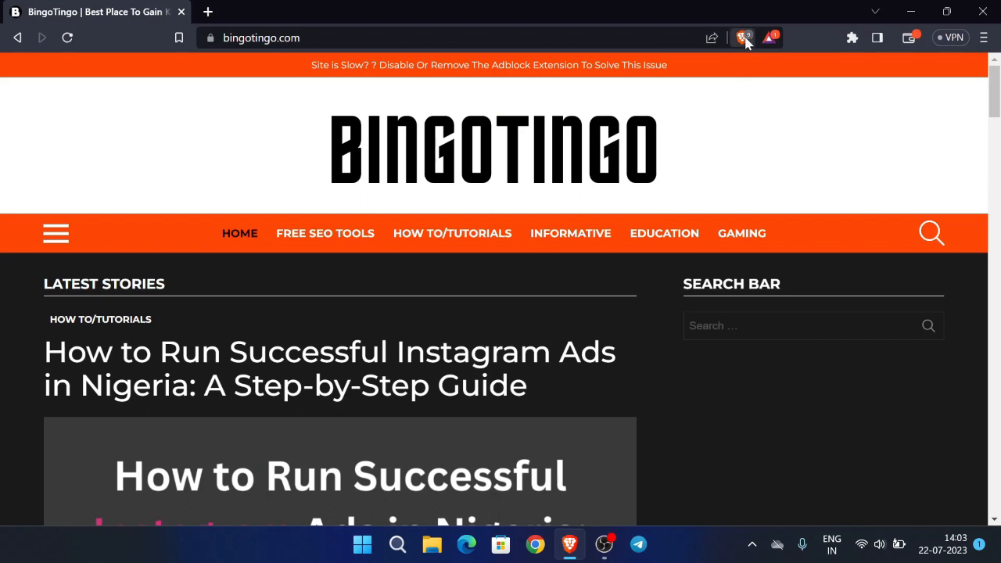
left_click(742, 37)
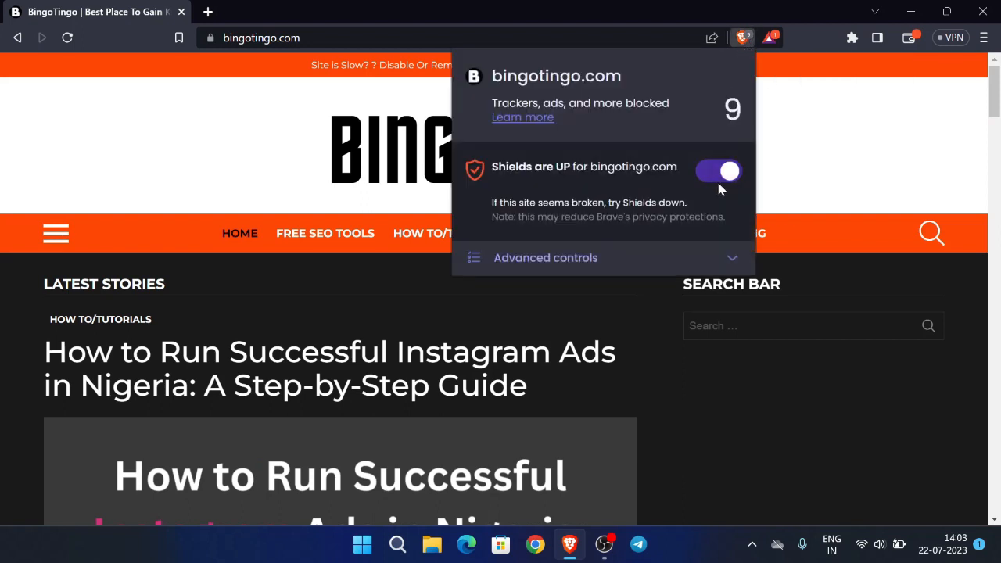
left_click(717, 171)
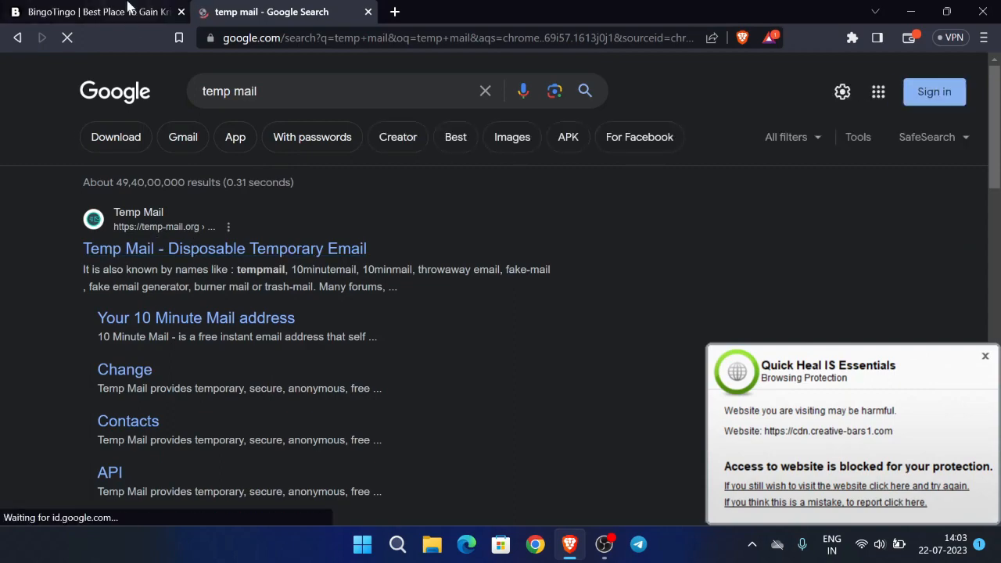
Step: Return to the BingoTingo tab and scroll down the homepage
left_click(93, 12)
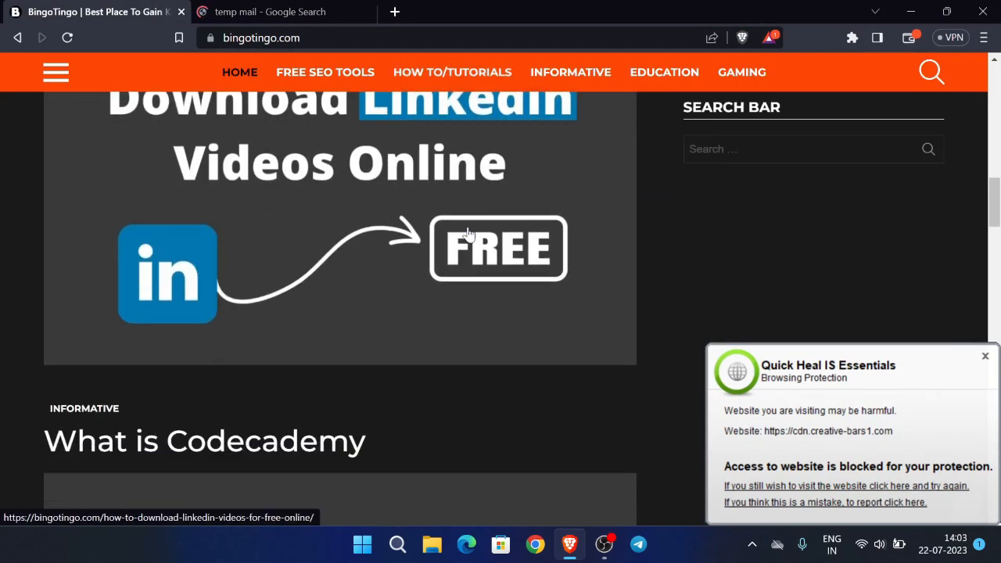
scroll("down", 3)
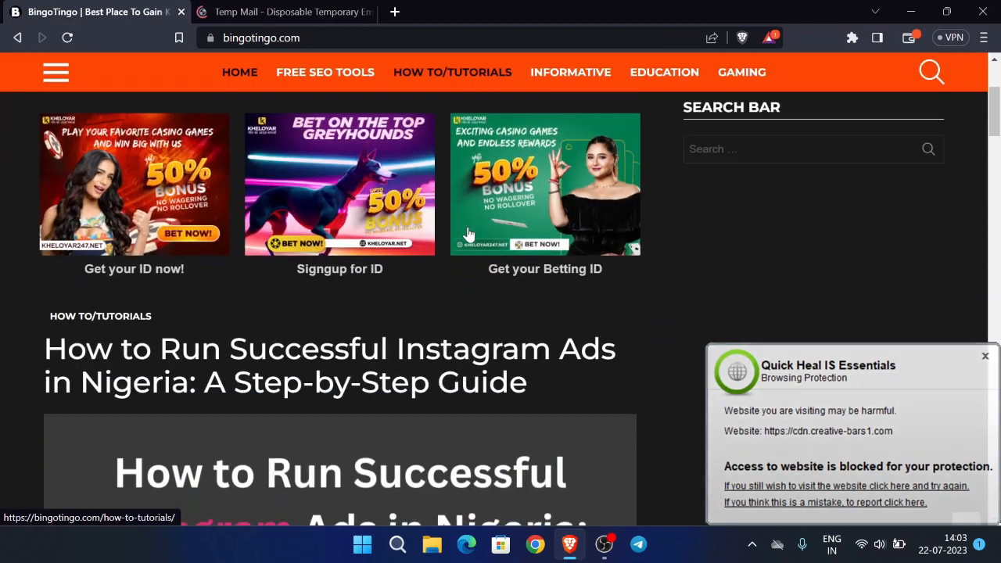
scroll("down", 3)
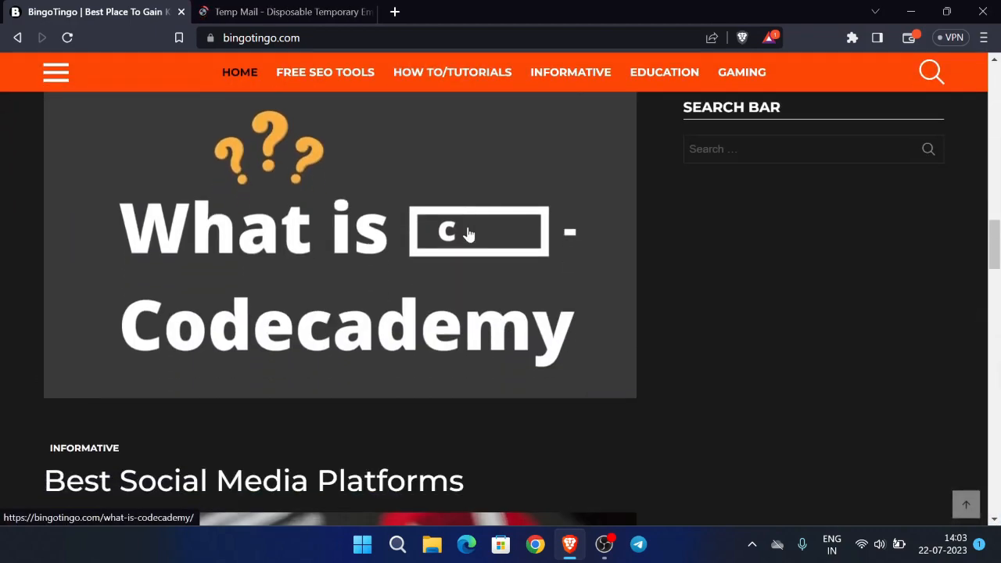
scroll("down", 3)
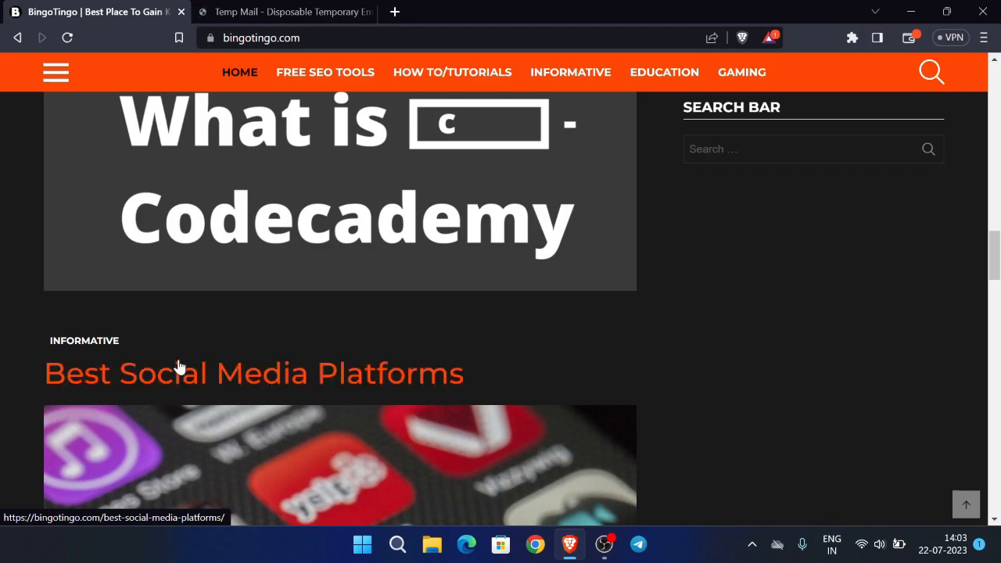
mouse_move(345, 380)
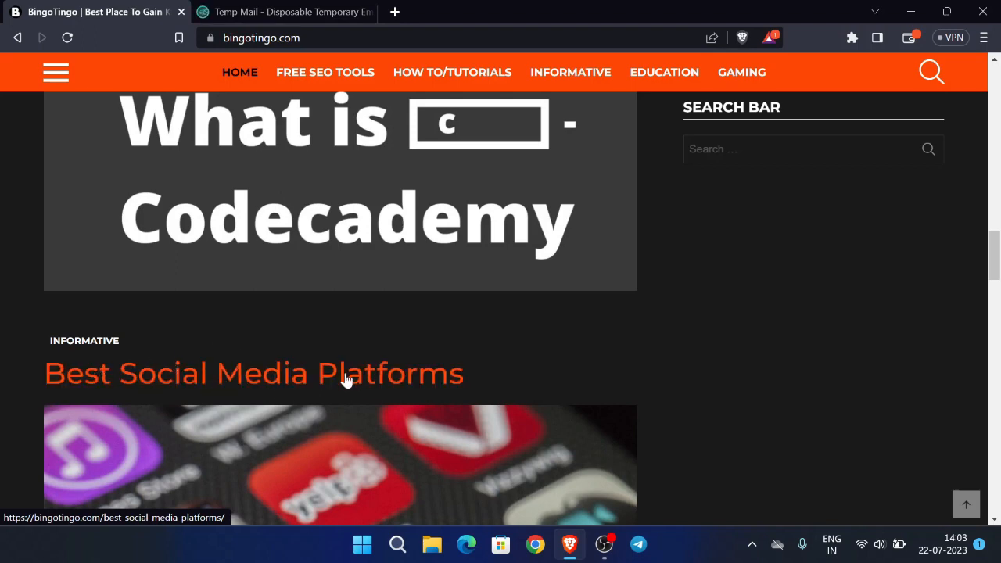
Step: Open the Best Social Media Platforms article and scroll to its Free Guide countdown
left_click(254, 373)
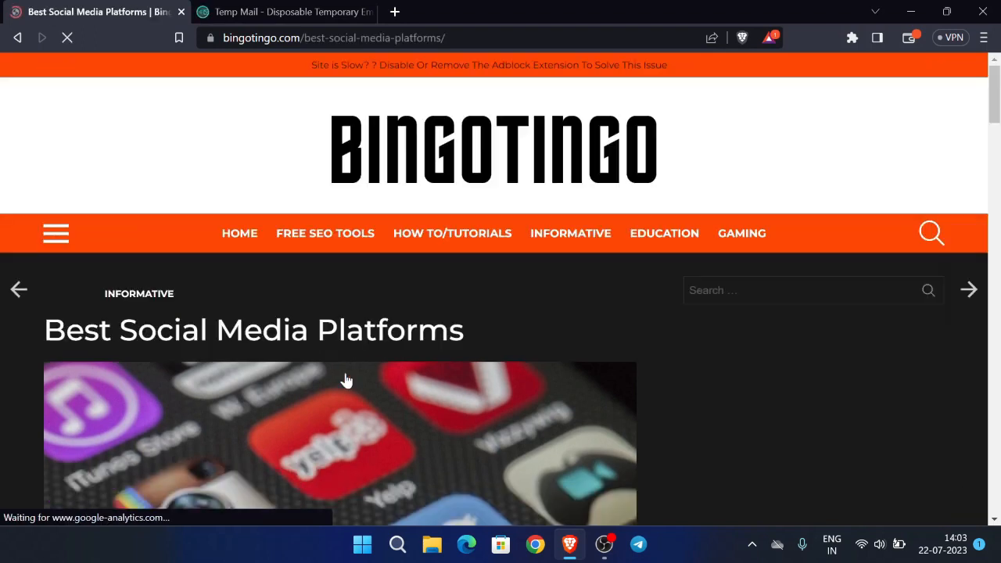
scroll("down", 3)
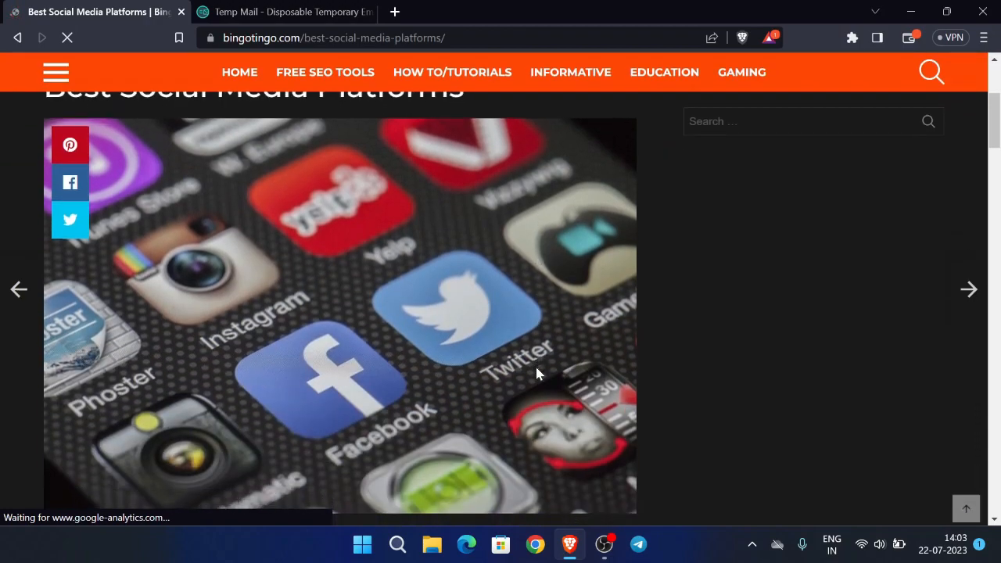
scroll("down", 3)
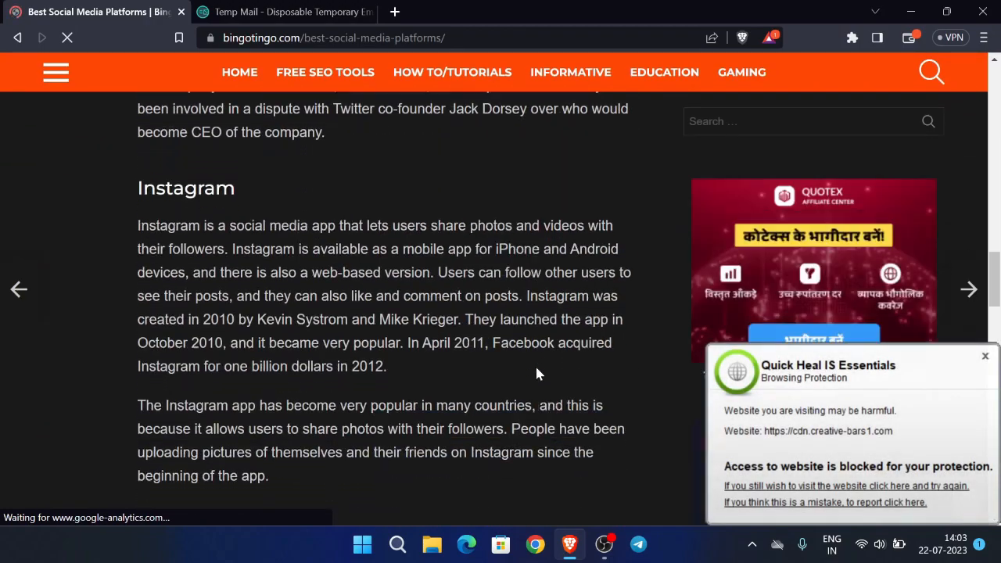
scroll("down", 3)
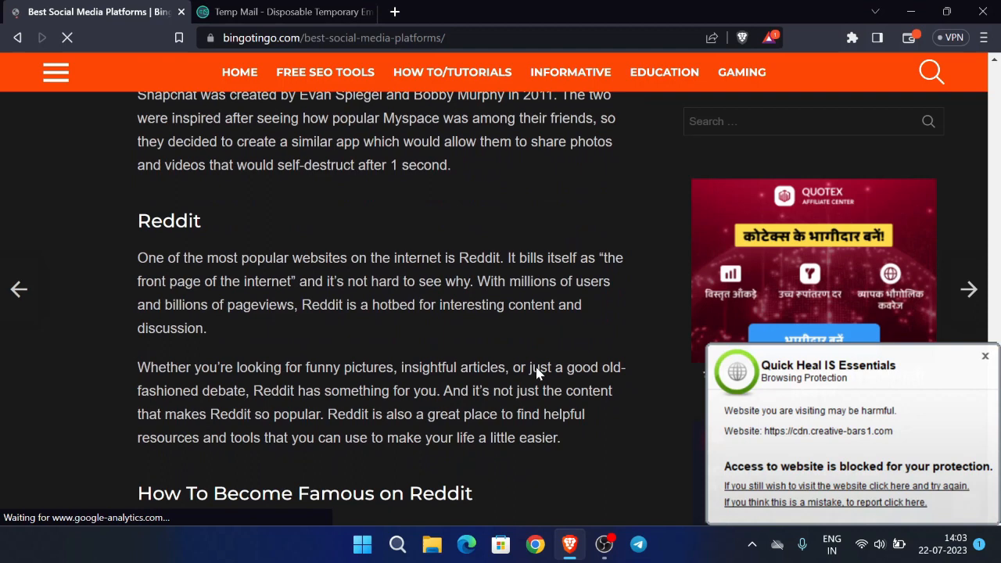
scroll("down", 3)
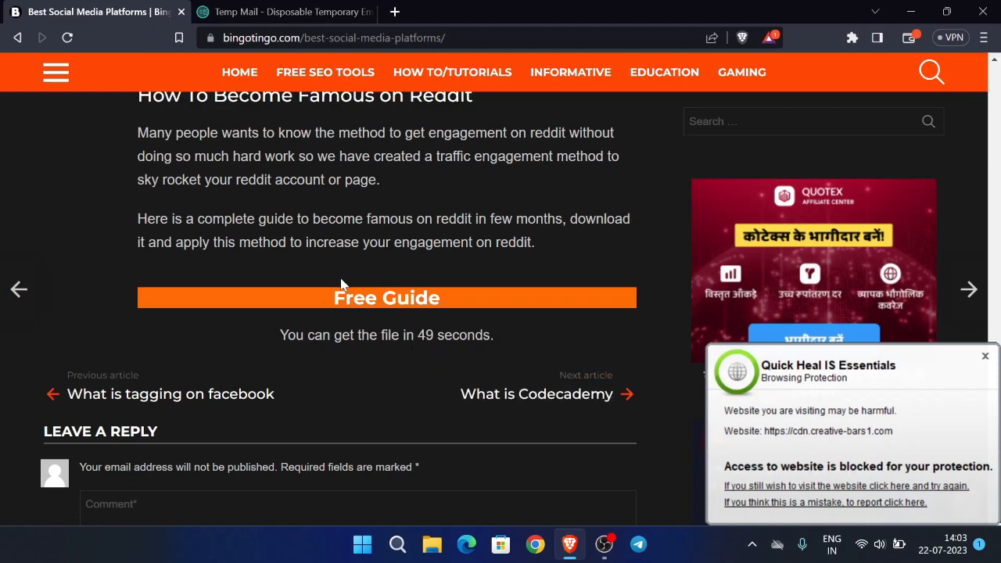
mouse_move(392, 180)
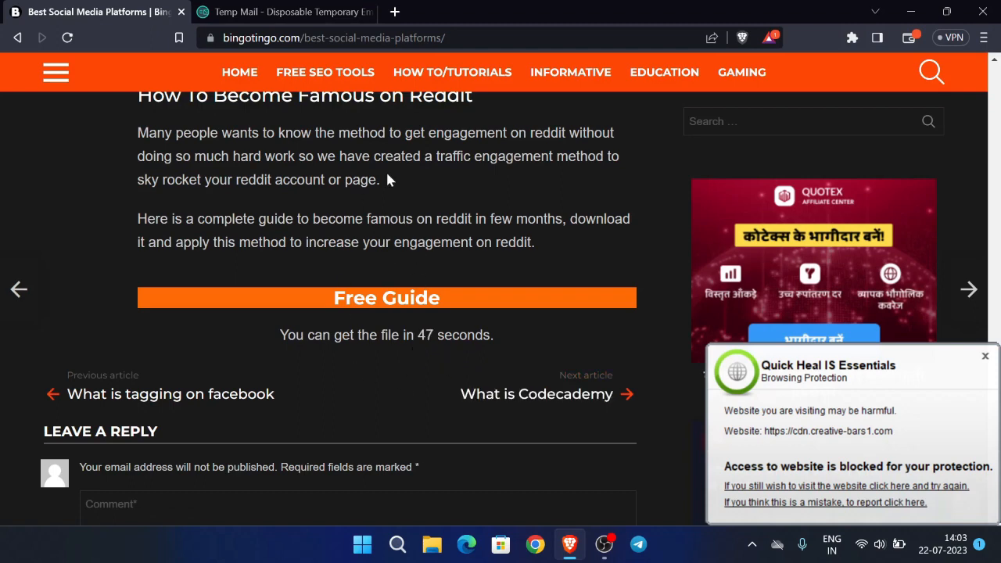
Step: Confirm the Temp Mail inbox is empty, then return to the Free Guide countdown
left_click(282, 12)
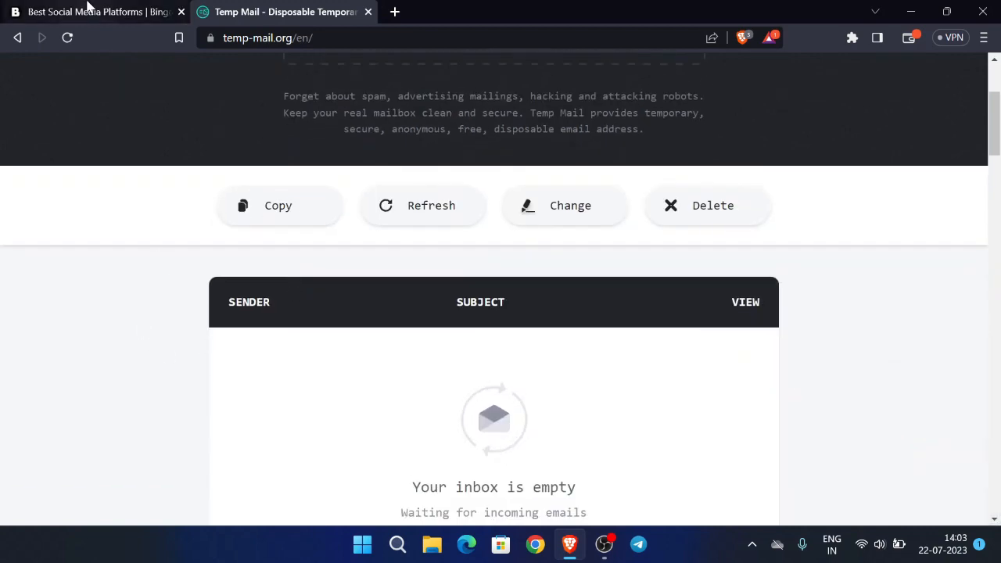
left_click(94, 12)
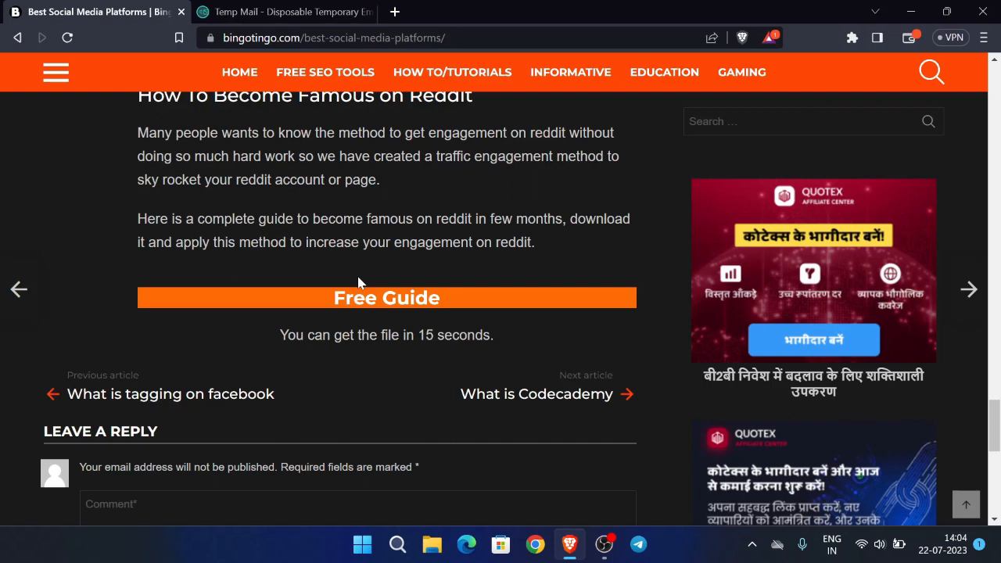
mouse_move(442, 405)
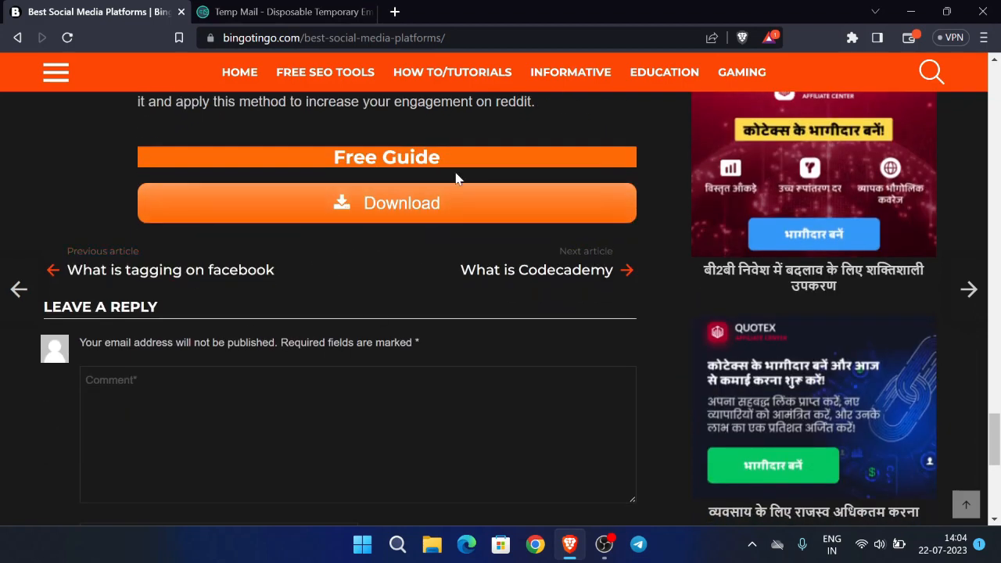
Step: Download the free guide and follow Lnk.Bio's GET HERE link to the Canva team invite
scroll("up", 3)
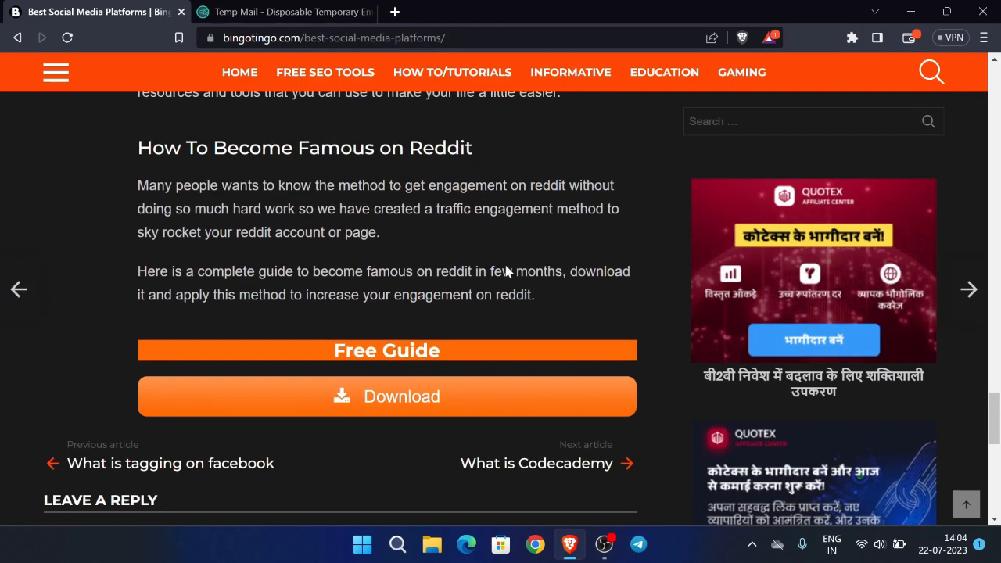
mouse_move(413, 413)
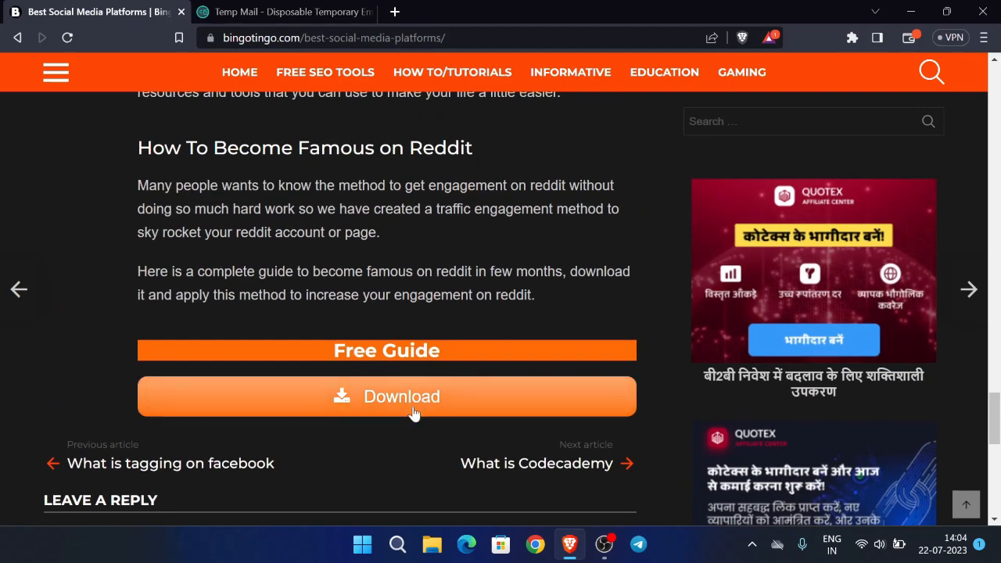
left_click(387, 397)
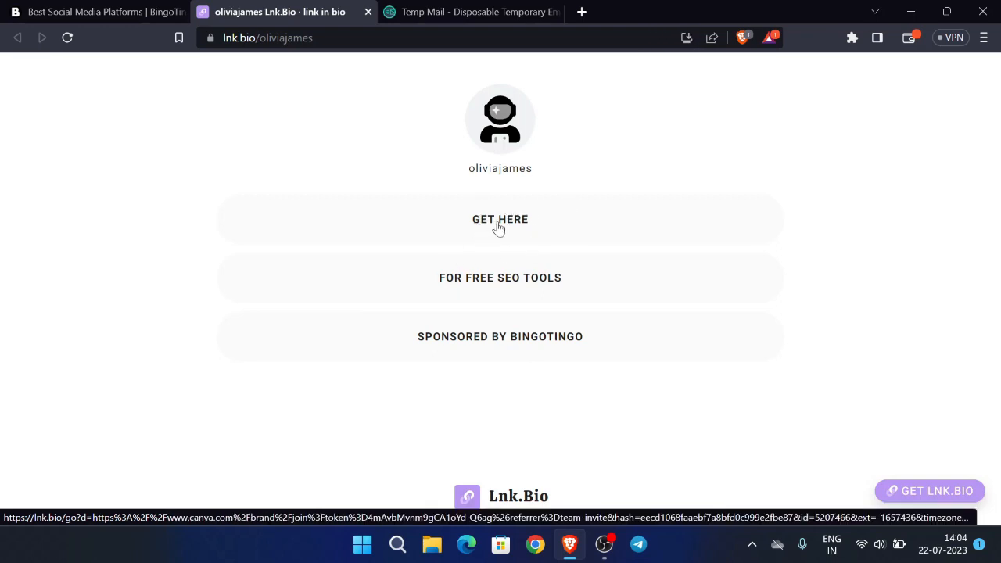
left_click(500, 219)
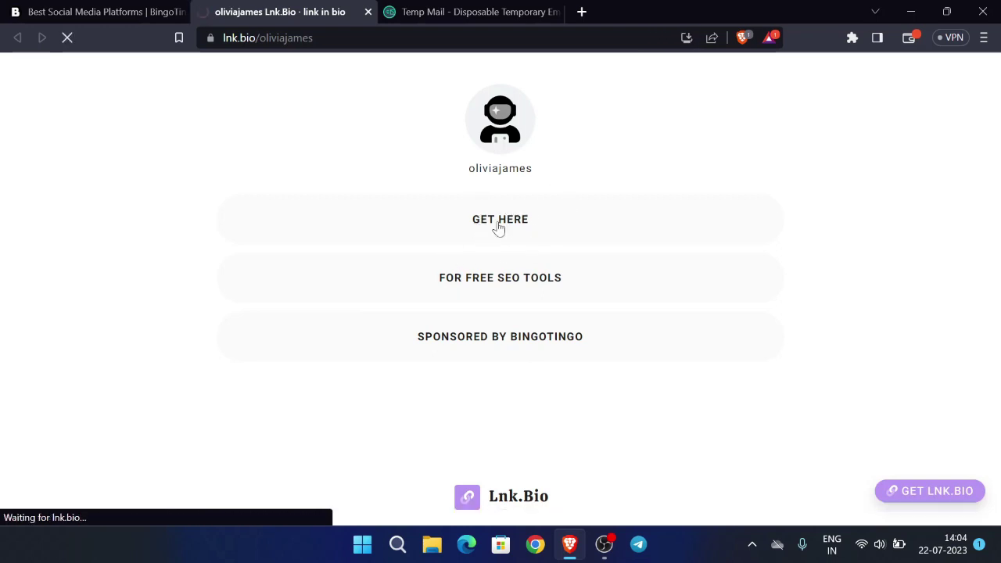
left_click(500, 219)
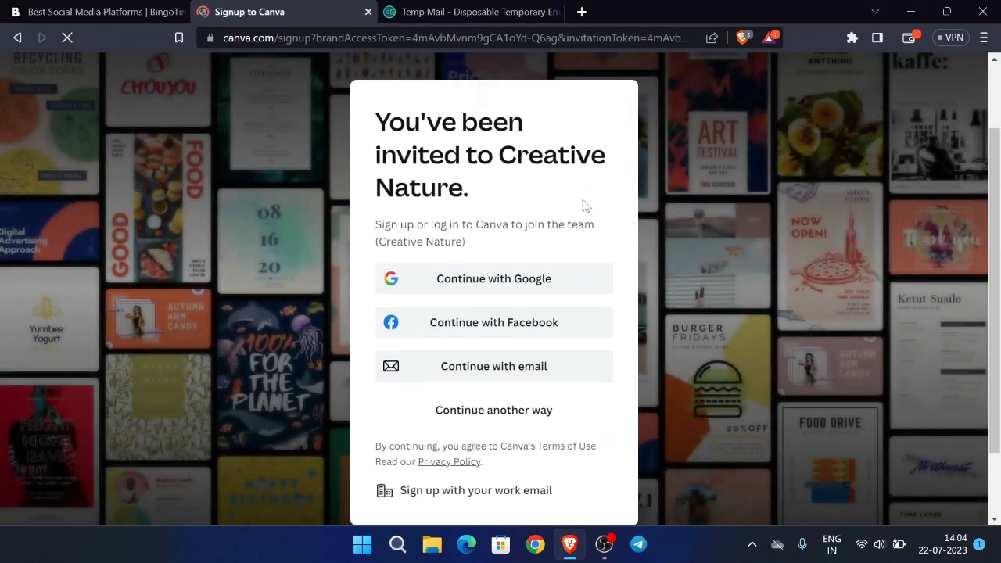
scroll("down", 3)
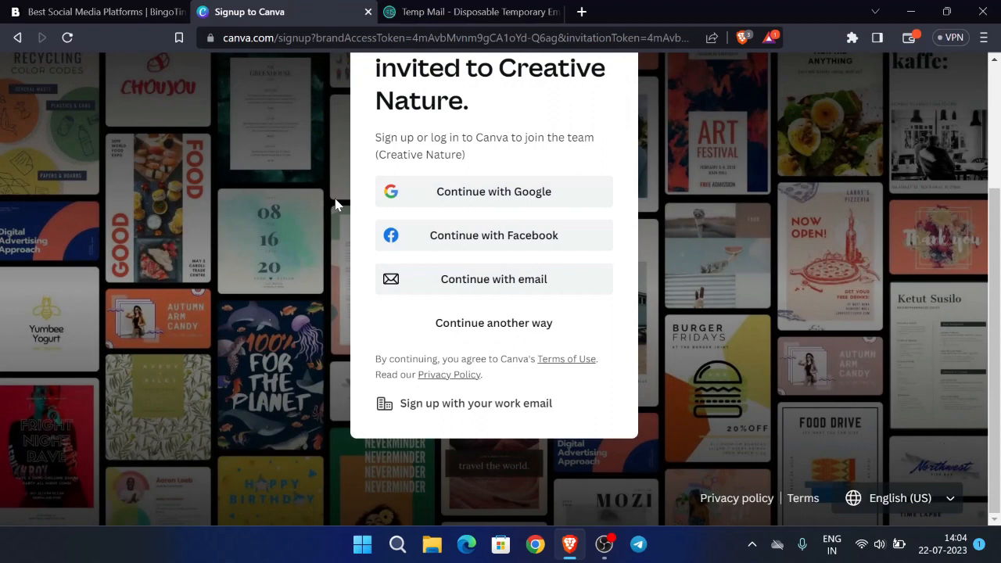
mouse_move(494, 279)
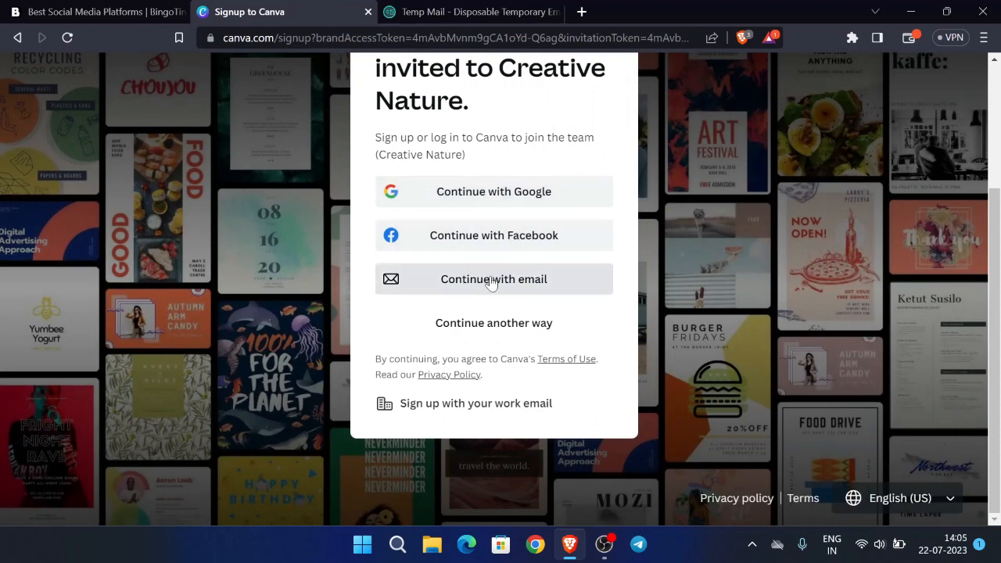
left_click(494, 278)
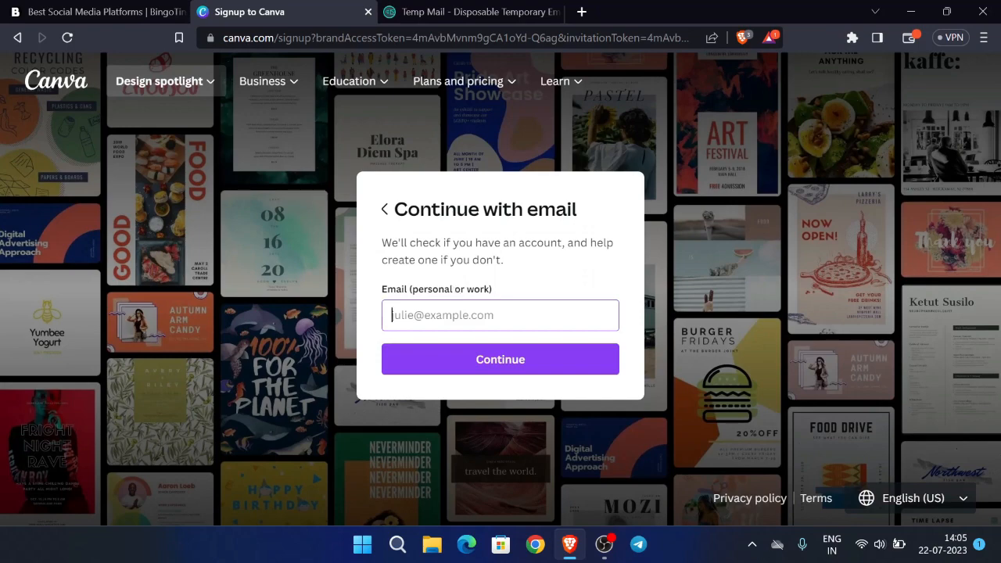
left_click(469, 11)
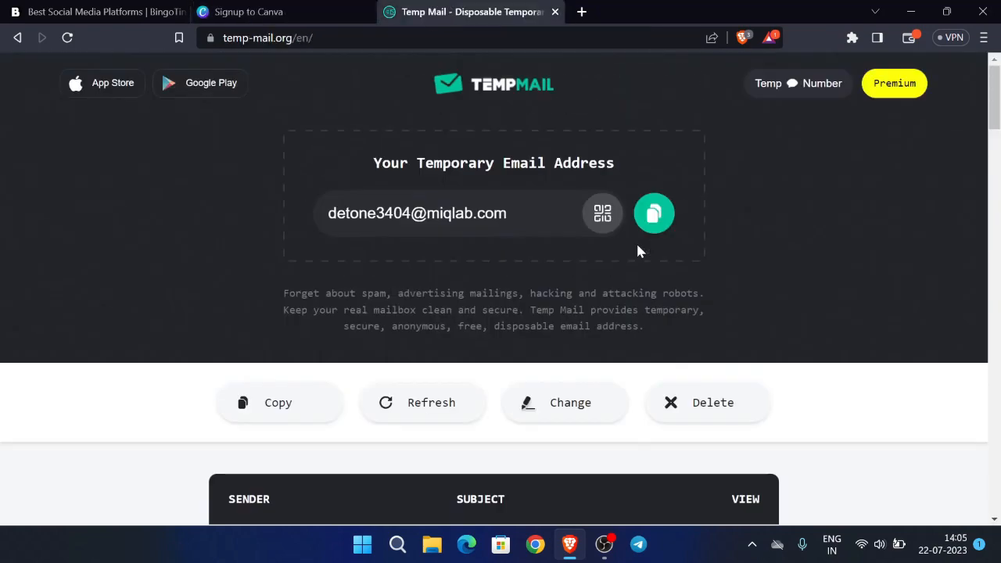
left_click(248, 11)
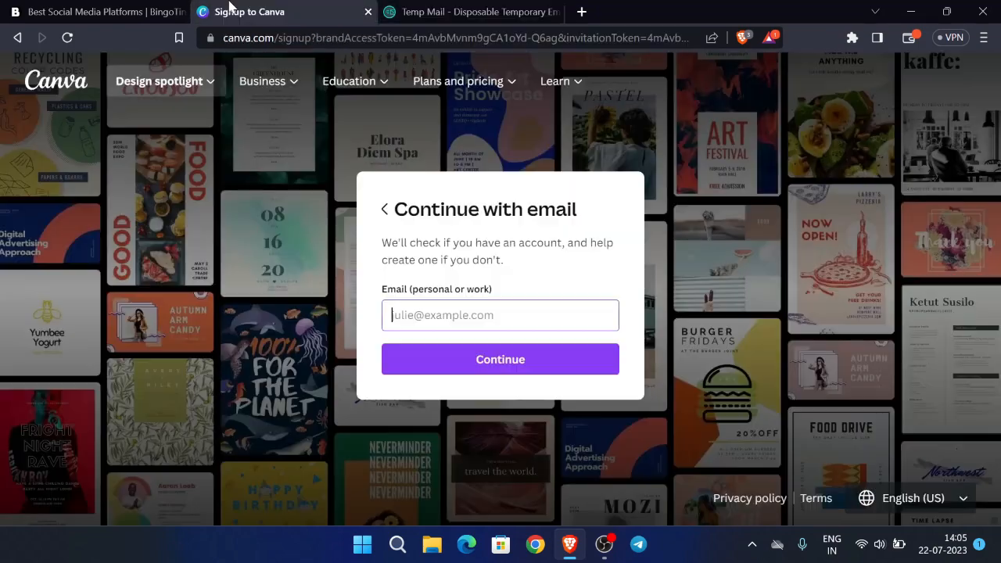
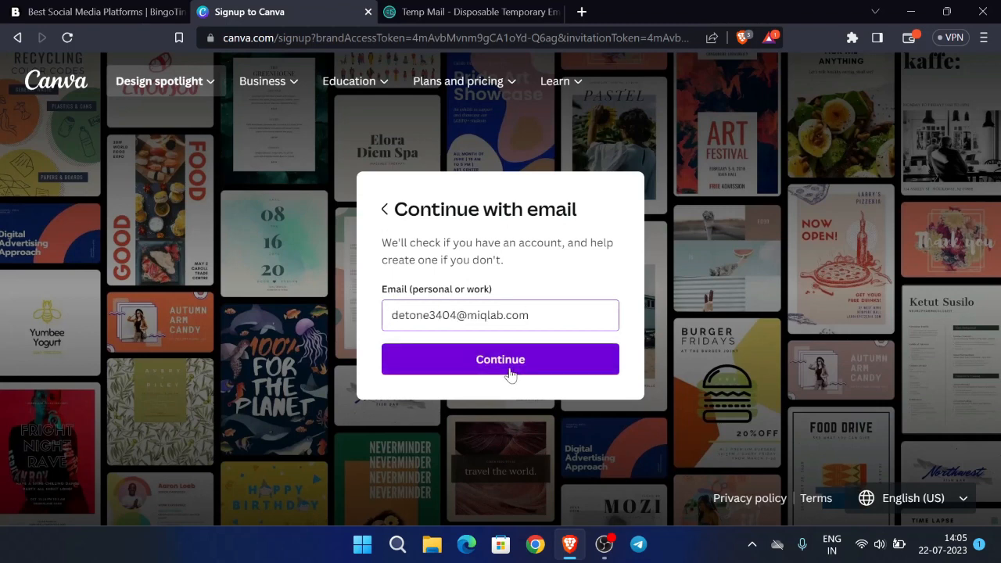
left_click(500, 359)
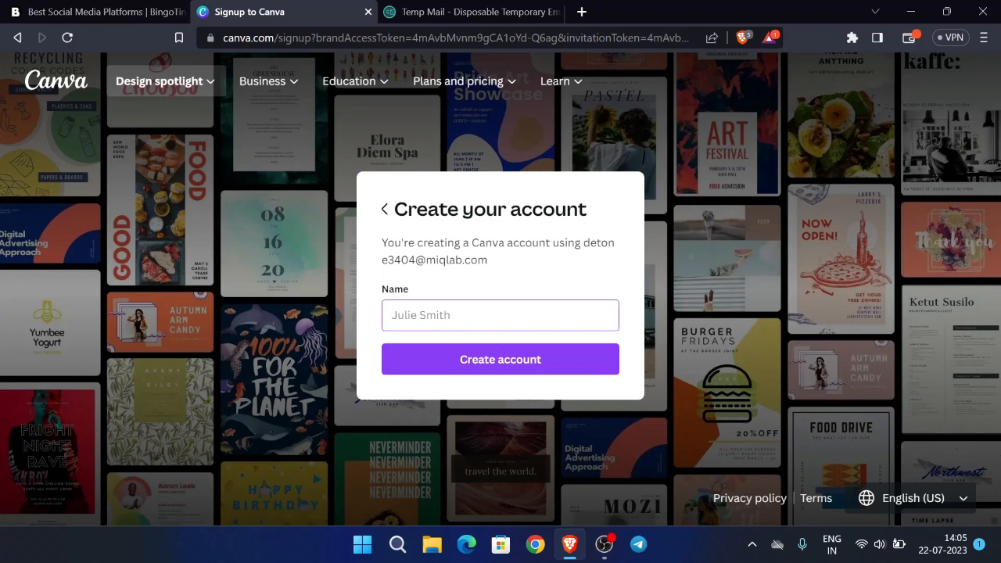
Step: Create the account under the name 'Byte Ideas' and check Temp Mail for the code
type("Byte Ideas")
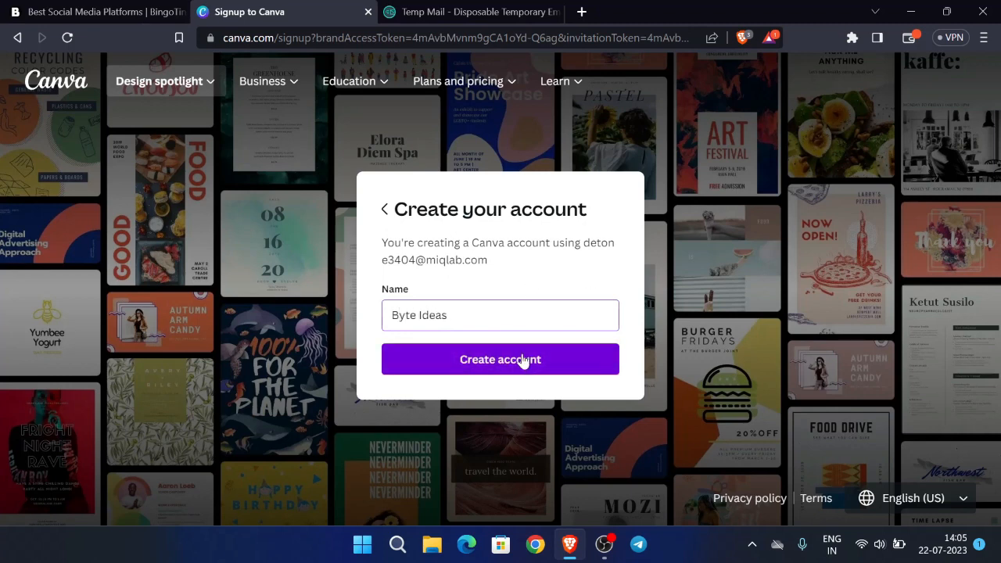
left_click(499, 359)
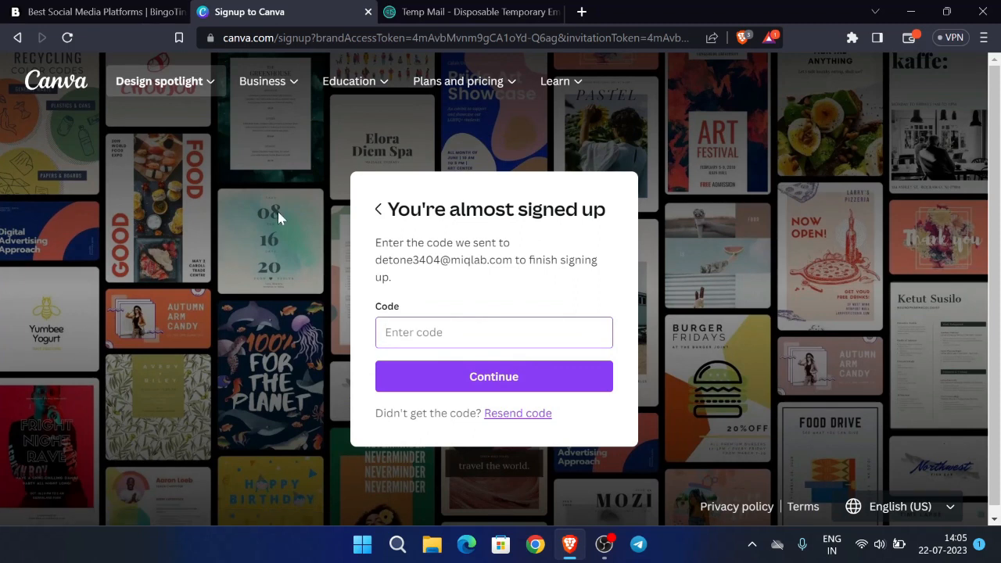
left_click(469, 12)
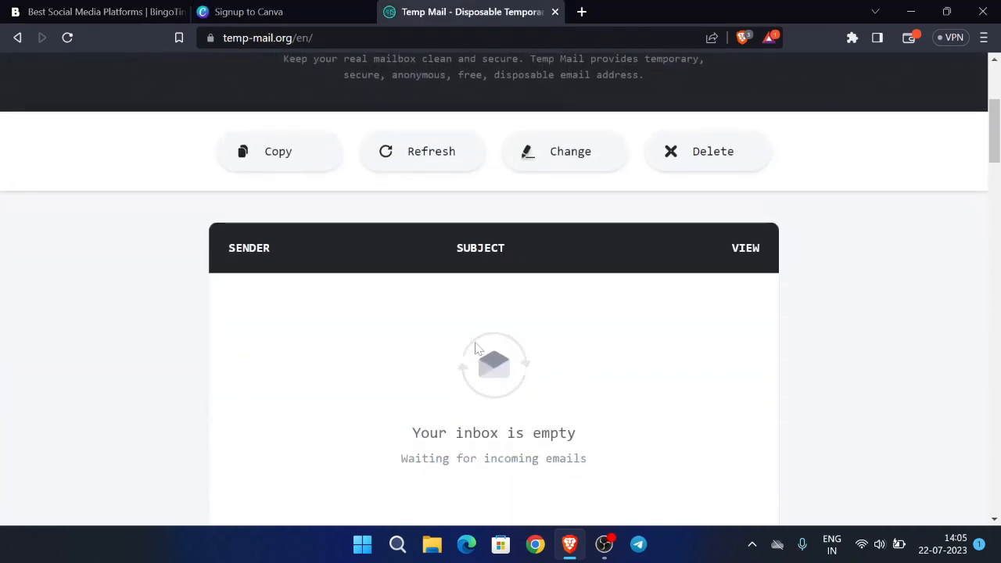
mouse_move(525, 336)
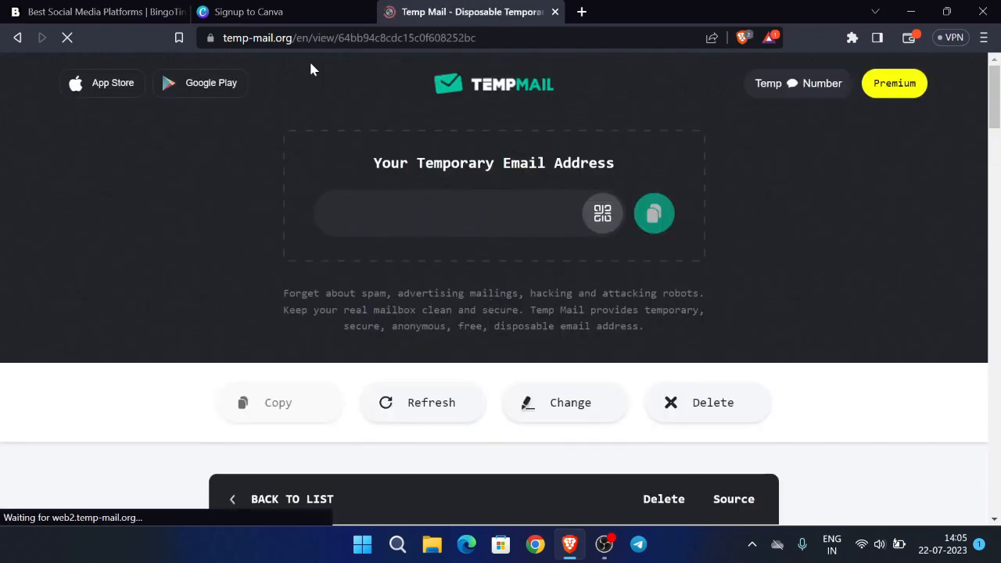
scroll("down", 3)
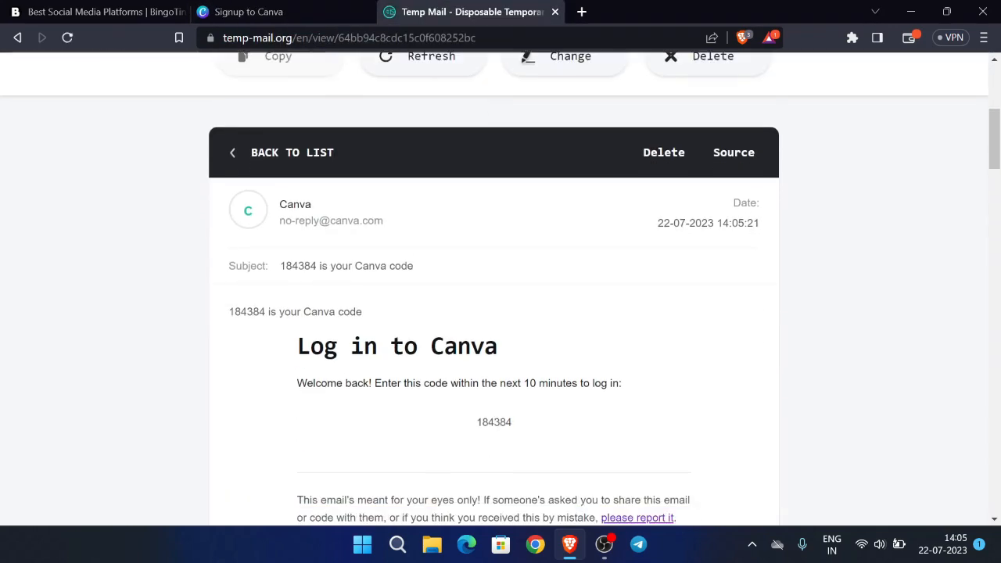
scroll("down", 3)
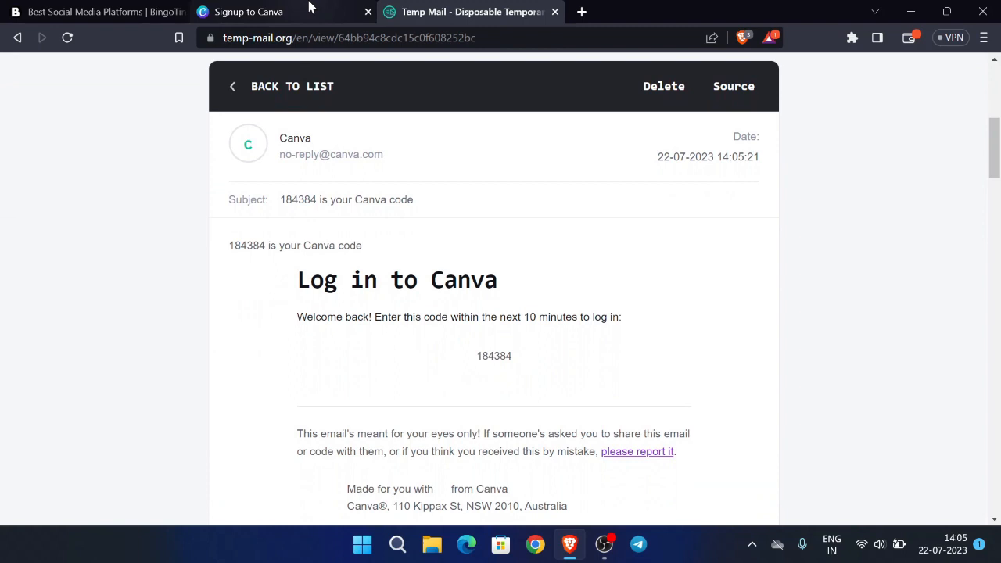
left_click(248, 11)
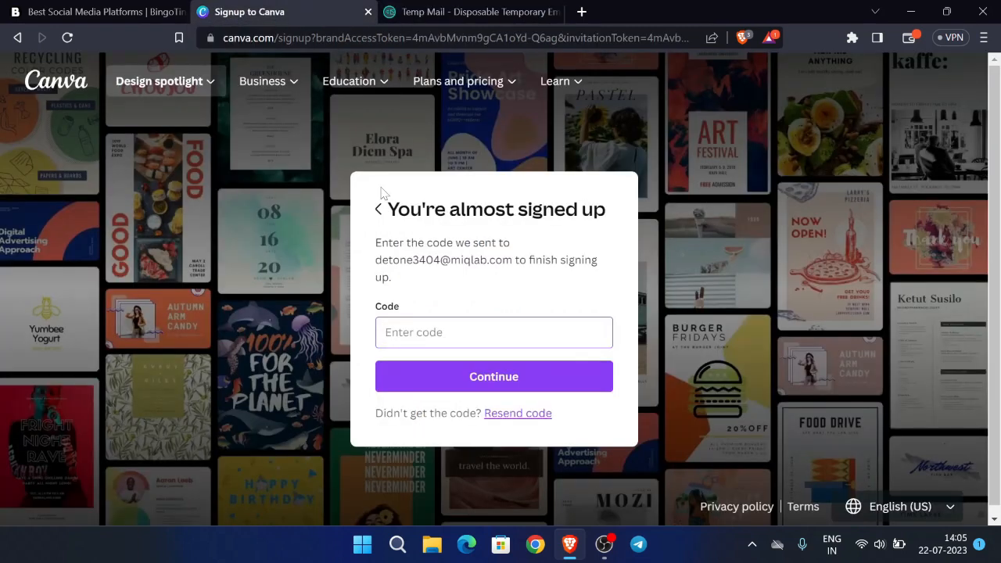
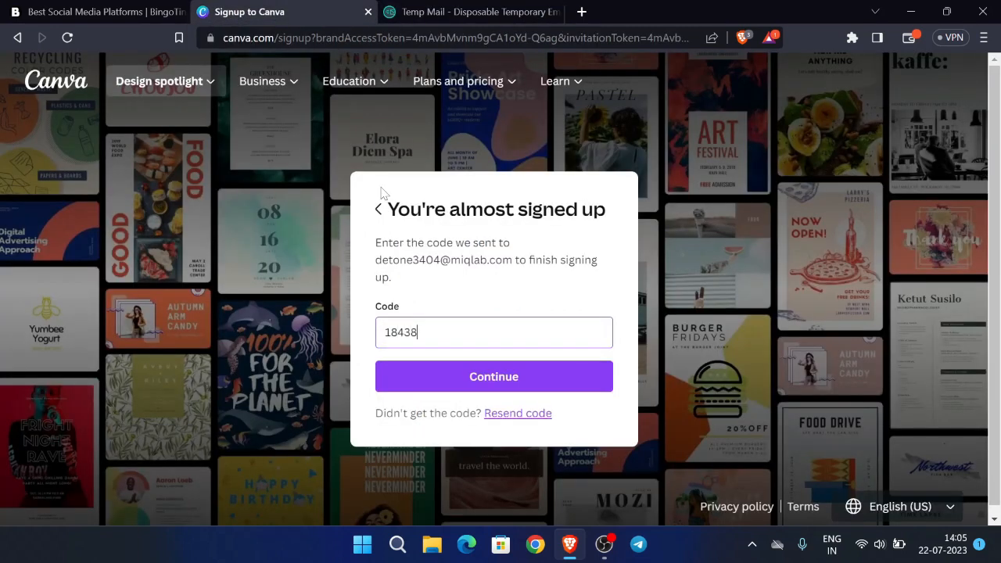
left_click(493, 376)
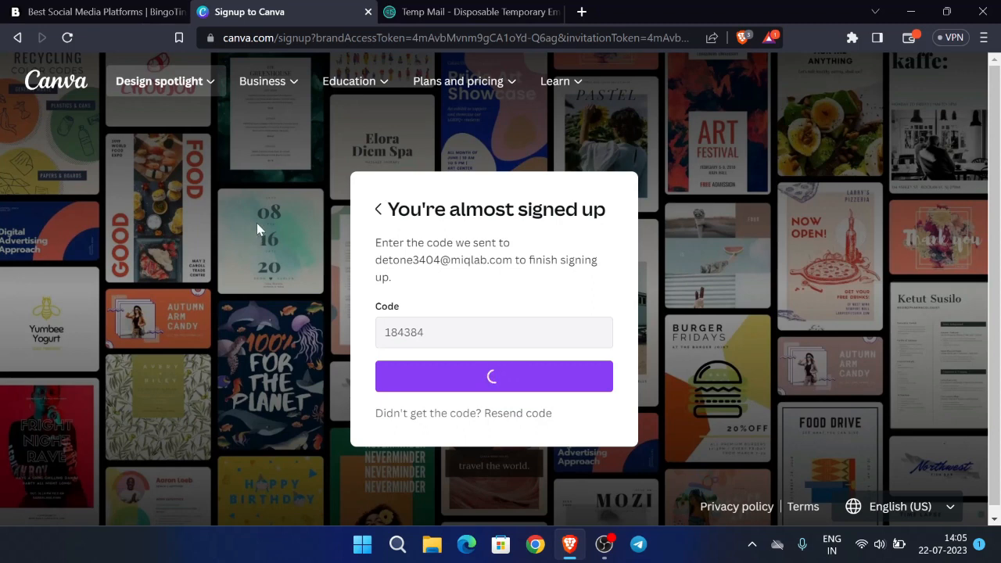
left_click(494, 377)
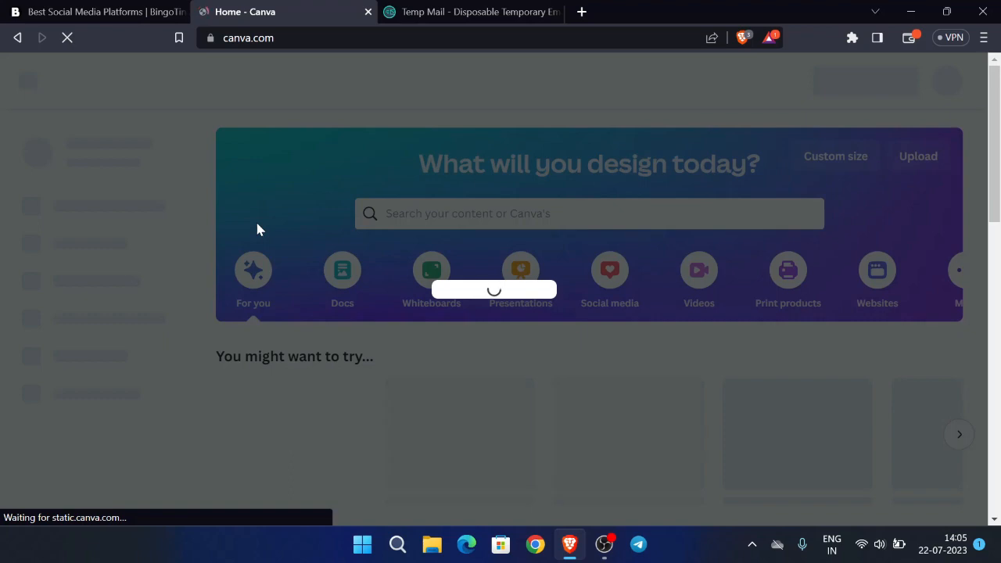
mouse_move(384, 247)
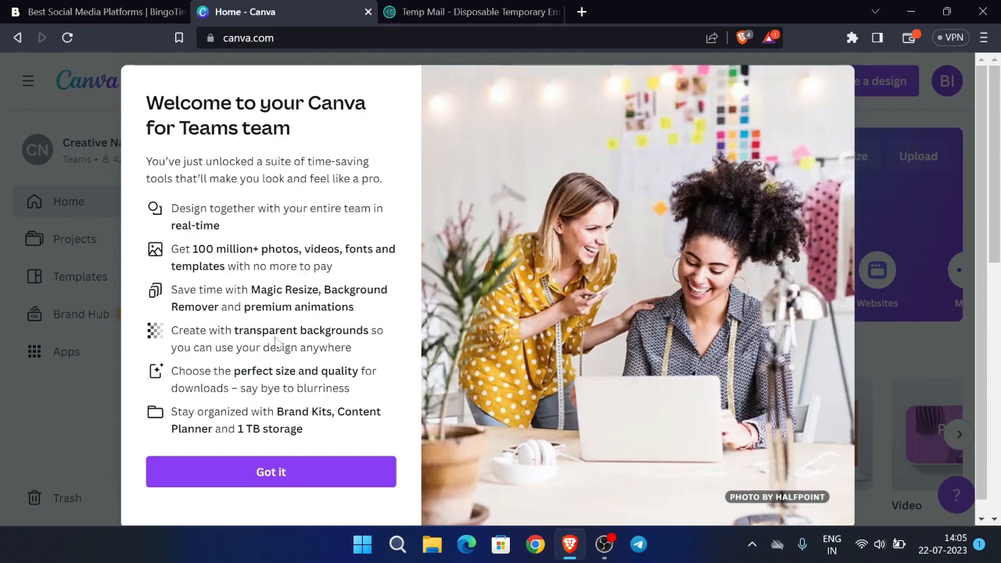
mouse_move(381, 373)
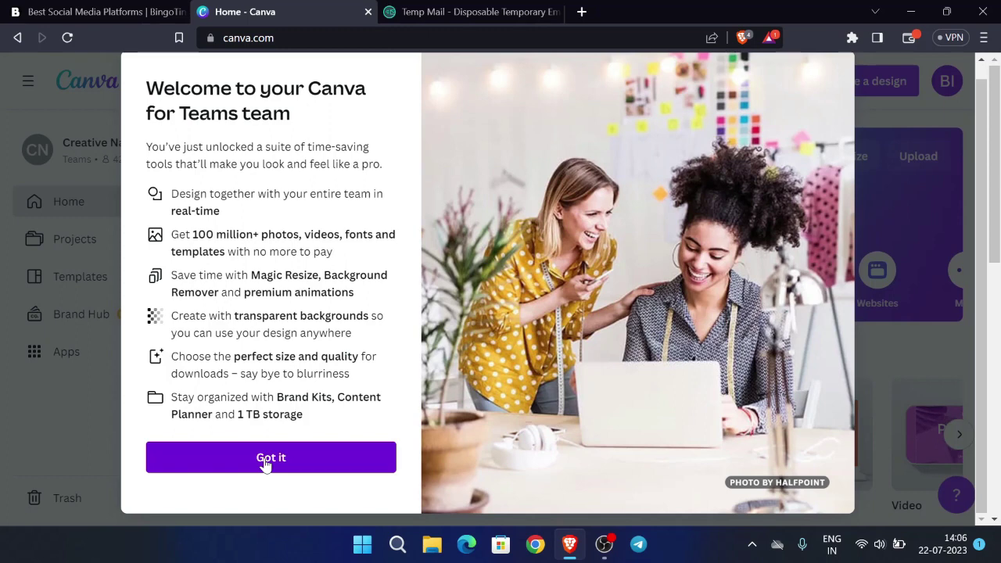
Step: Dismiss the 'Welcome to Canva for Teams' dialog with Got it
left_click(271, 458)
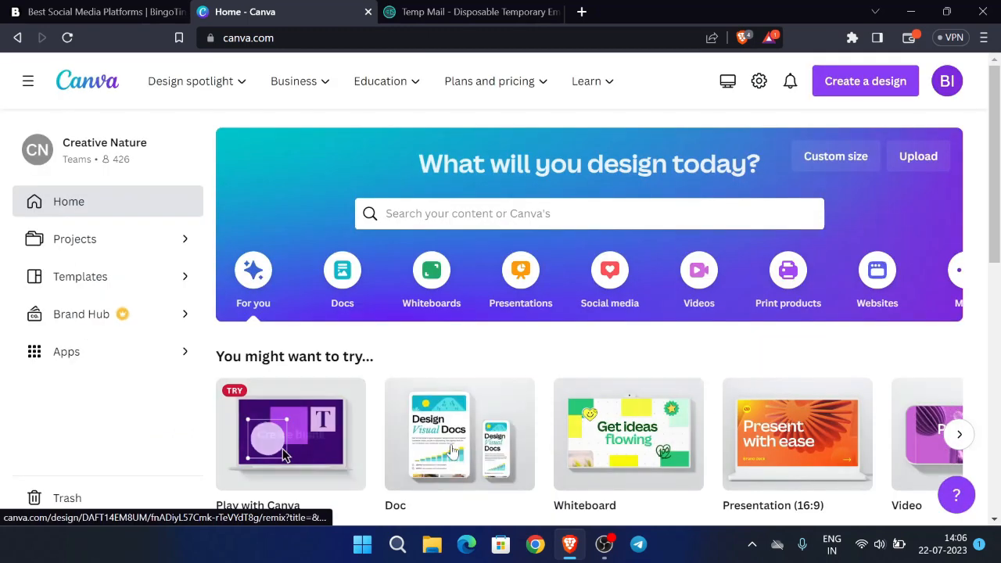
Step: Open Templates and show the template search suggestions, including YouTube Thumbnail
left_click(80, 276)
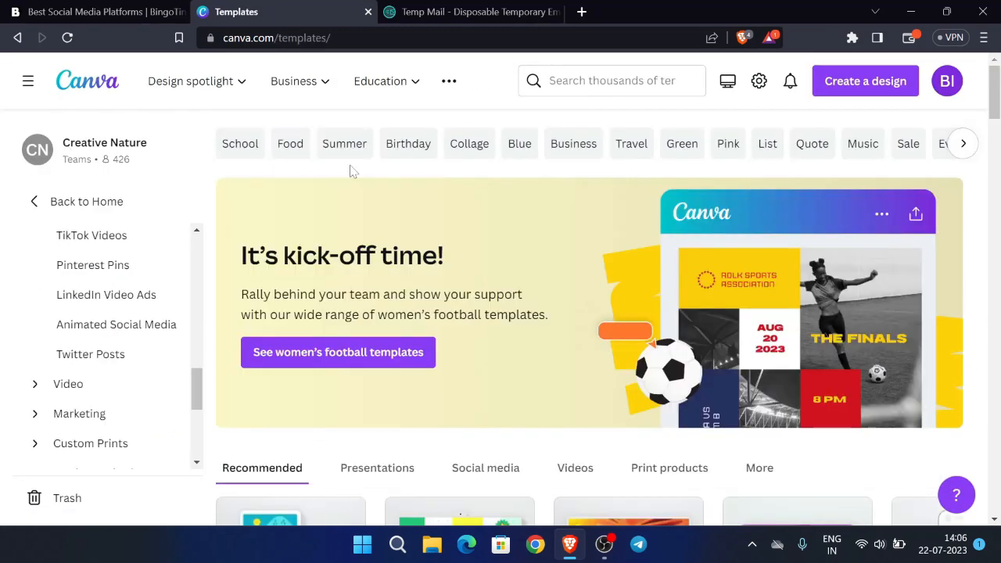
left_click(612, 81)
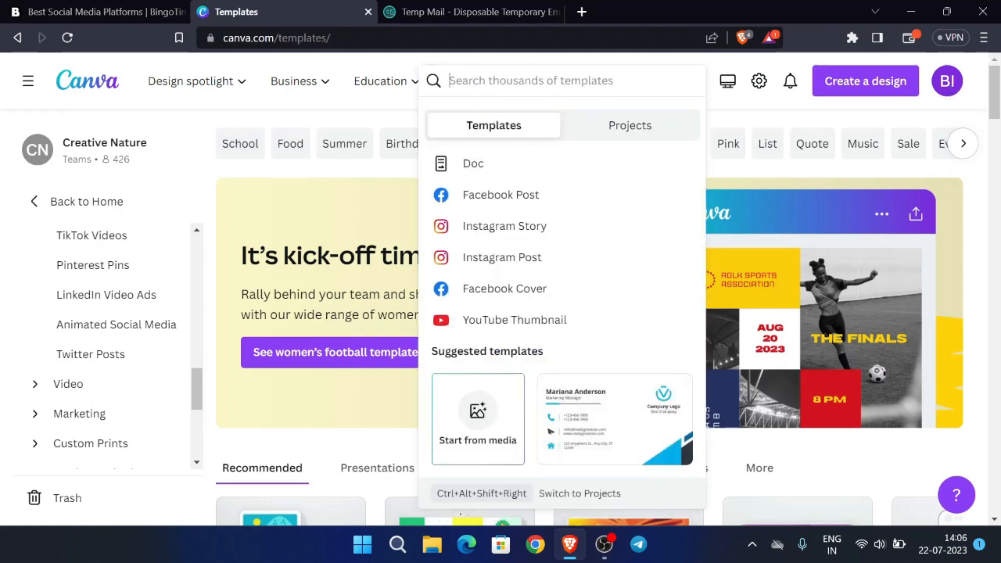
scroll("down", 3)
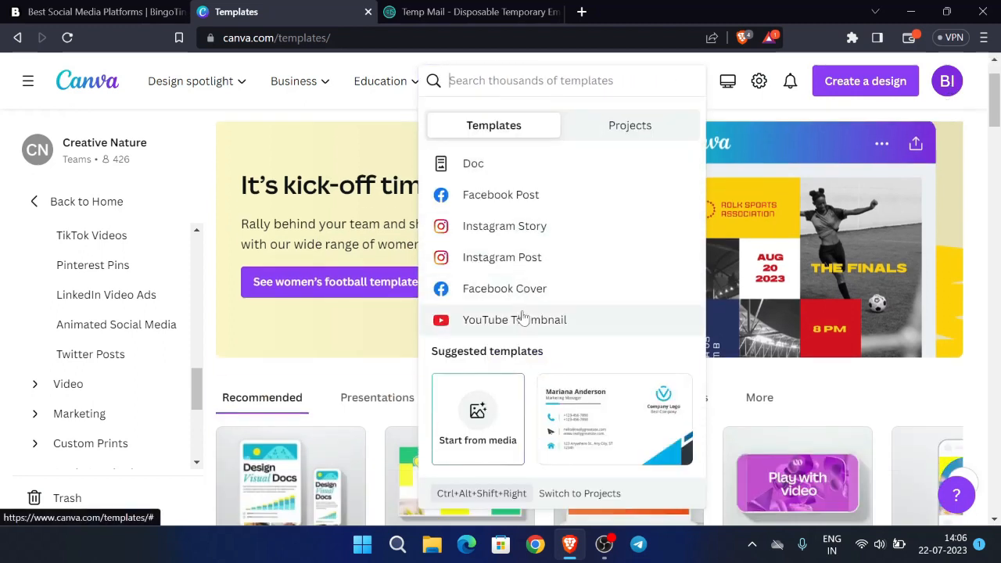
left_click(515, 319)
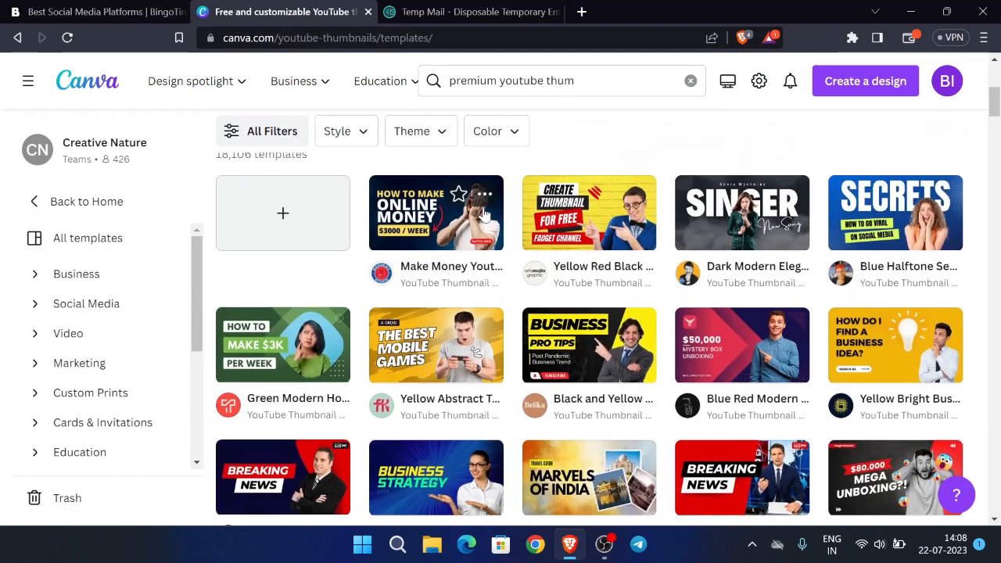
scroll("down", 3)
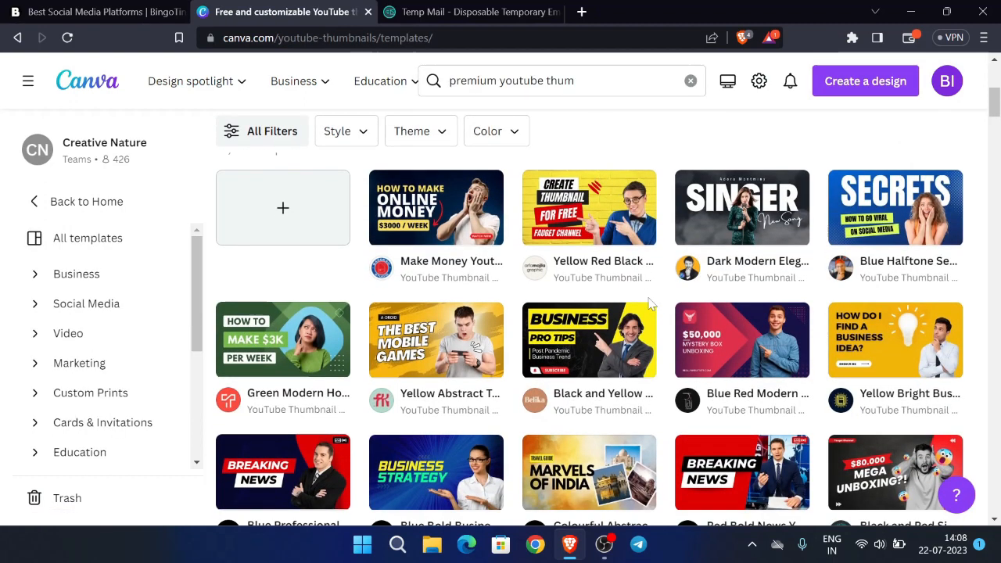
scroll("down", 3)
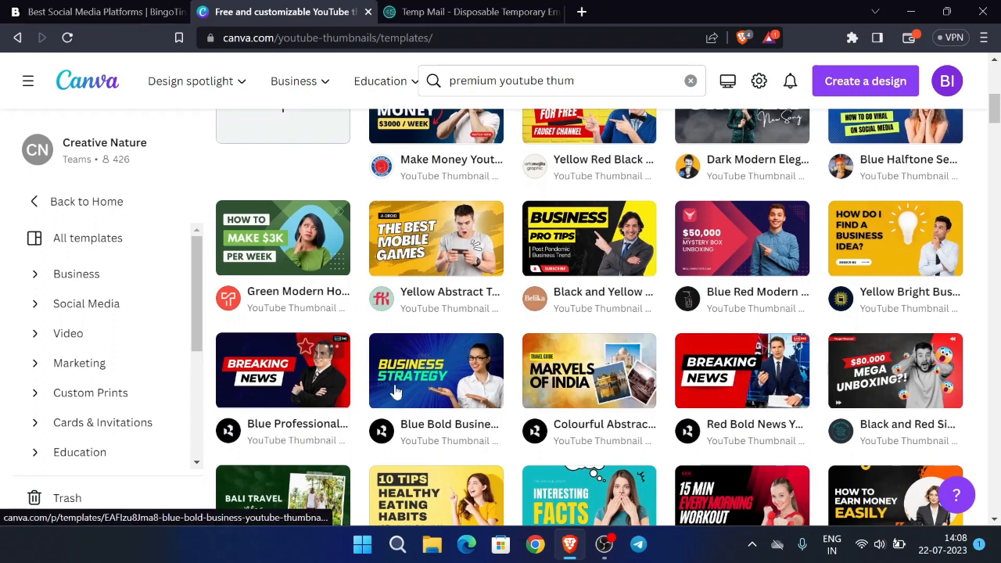
scroll("down", 3)
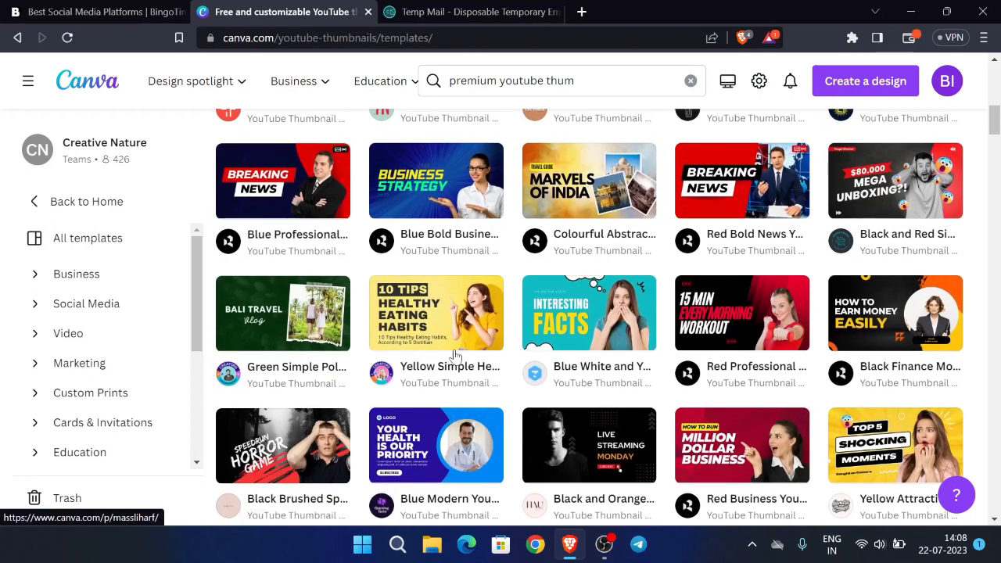
scroll("down", 3)
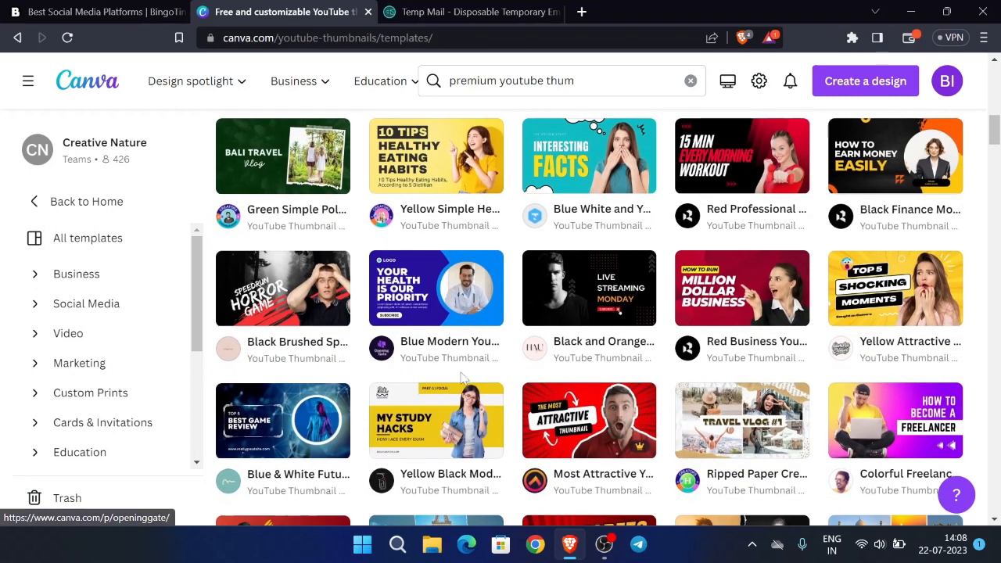
scroll("down", 3)
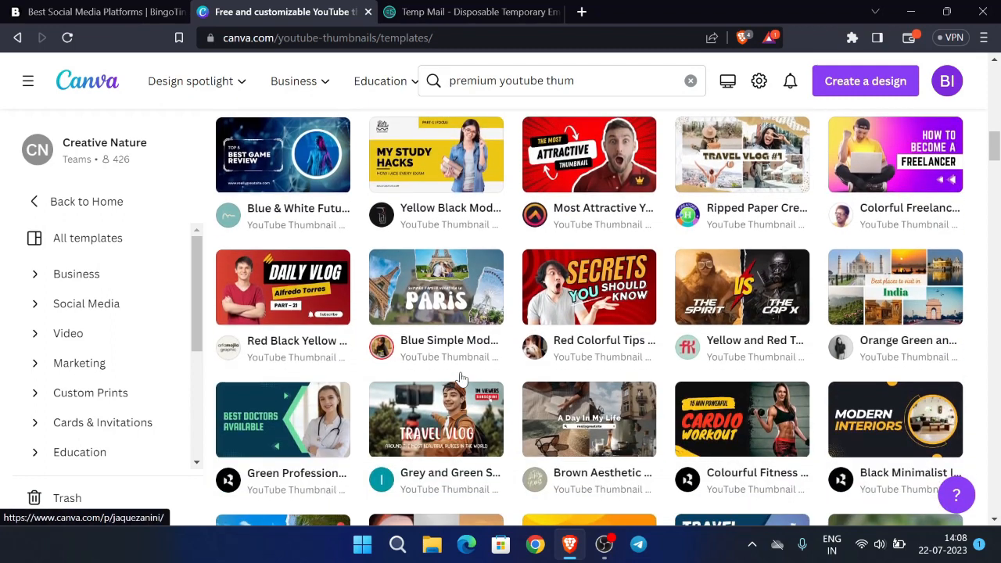
scroll("down", 3)
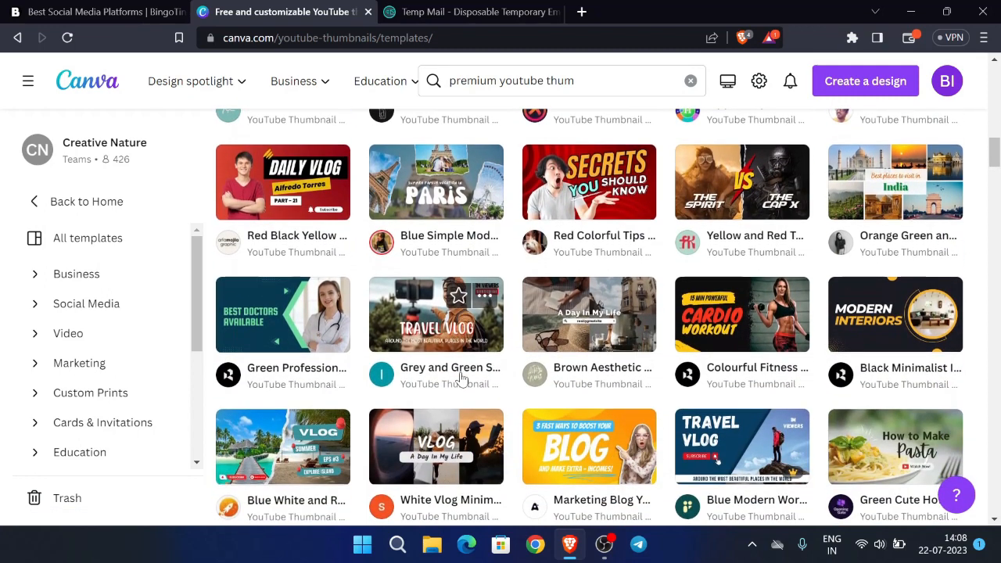
scroll("down", 3)
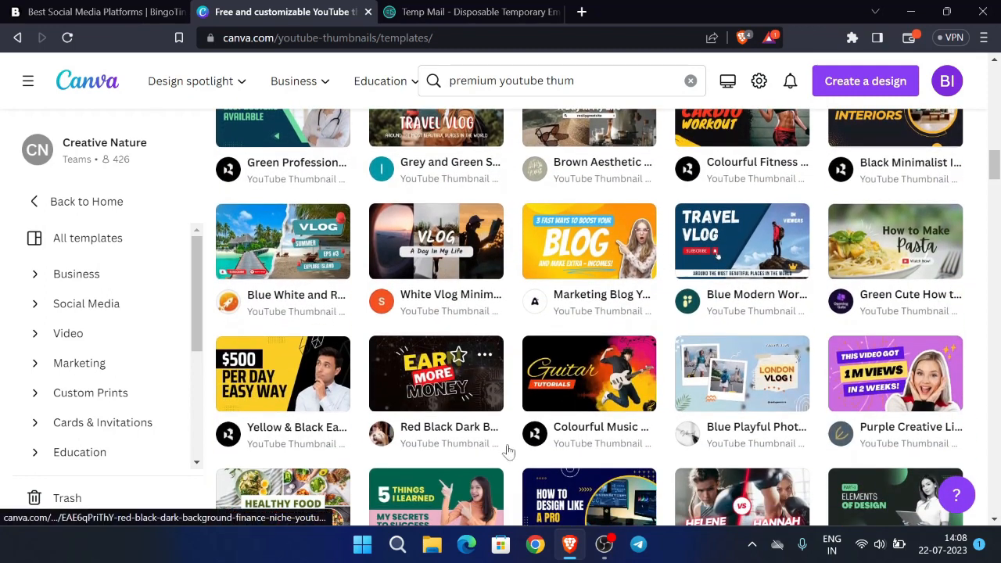
scroll("down", 3)
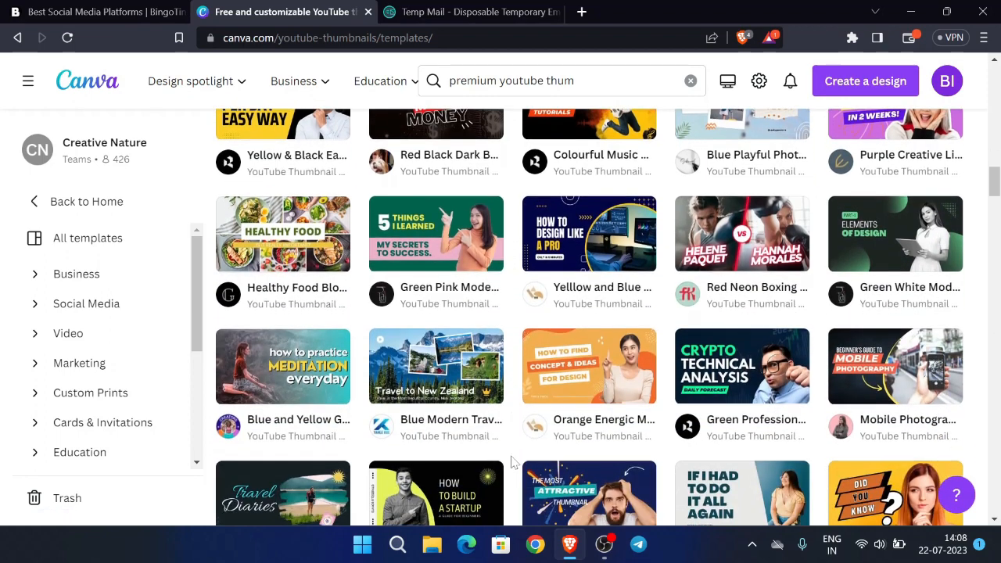
scroll("down", 3)
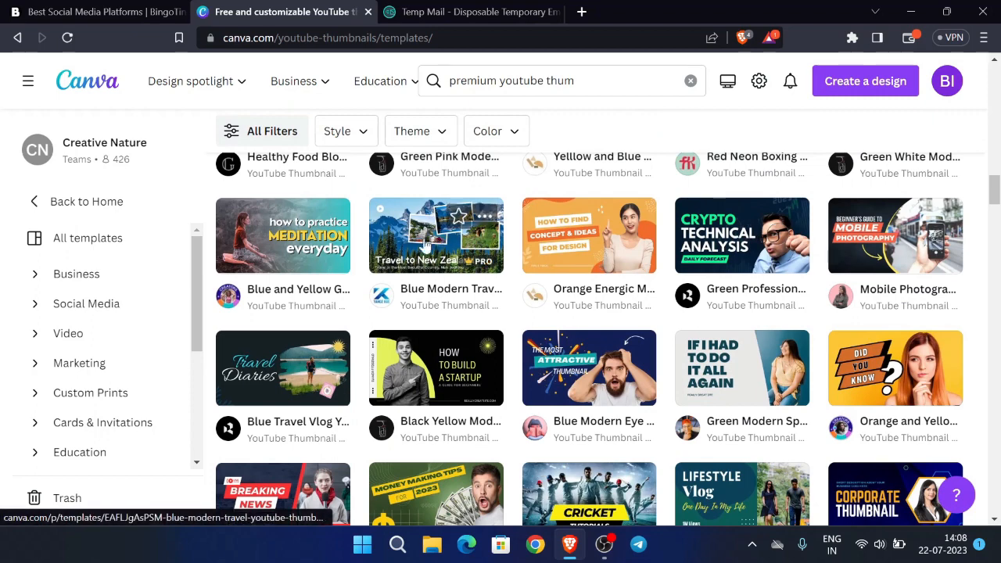
mouse_move(435, 297)
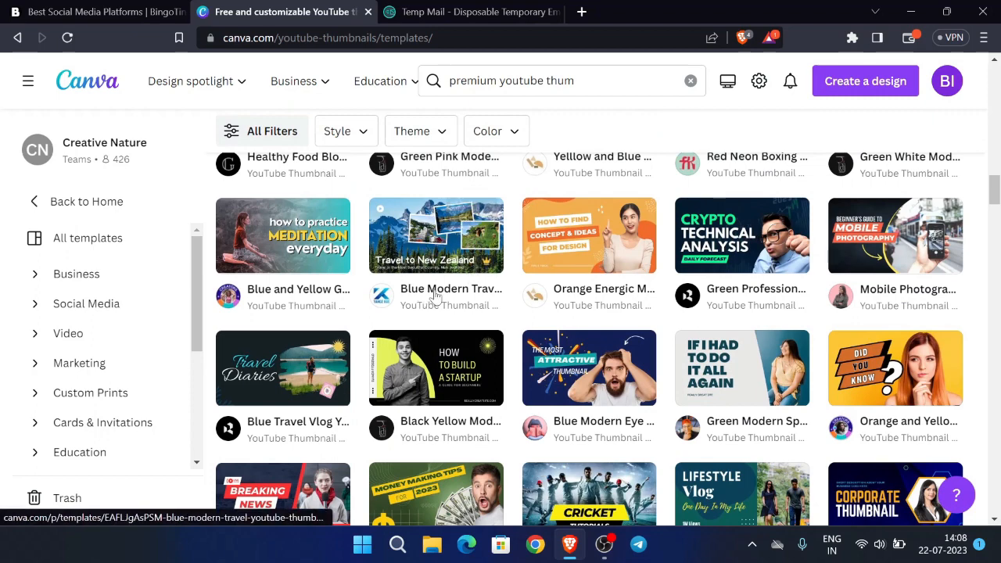
mouse_move(456, 266)
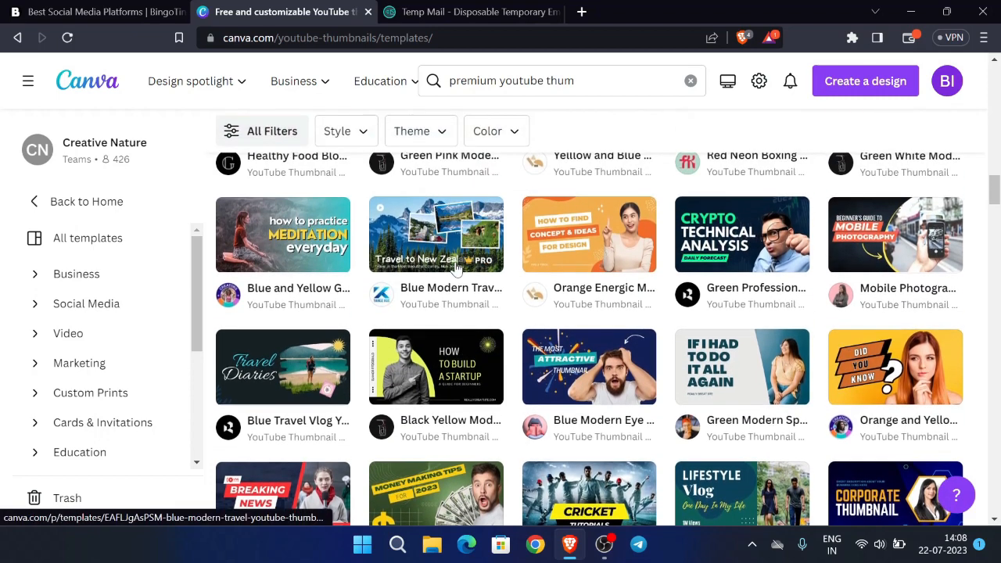
Step: Preview the Blue Modern Travel YouTube Thumbnail template and customize it in the editor
left_click(436, 234)
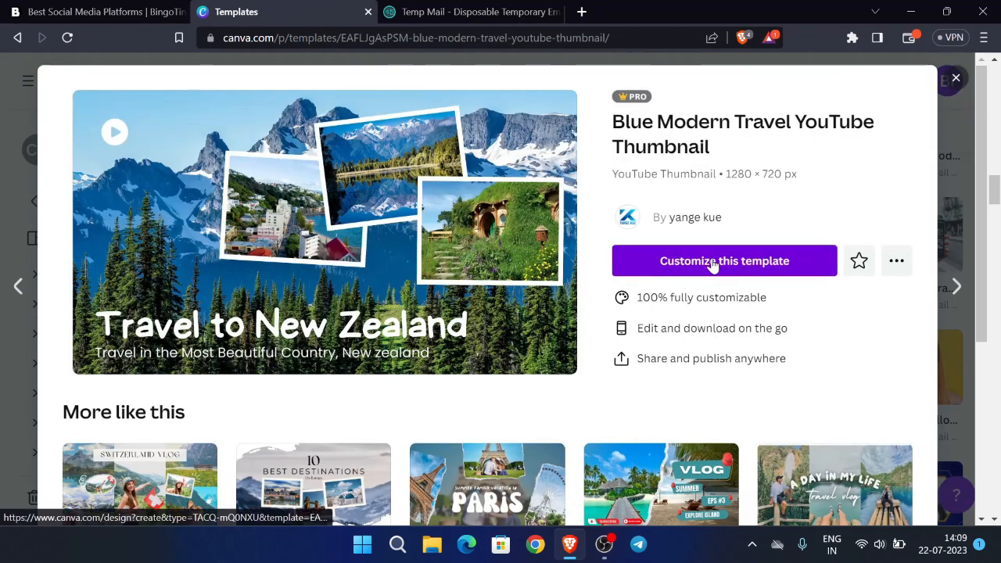
left_click(724, 261)
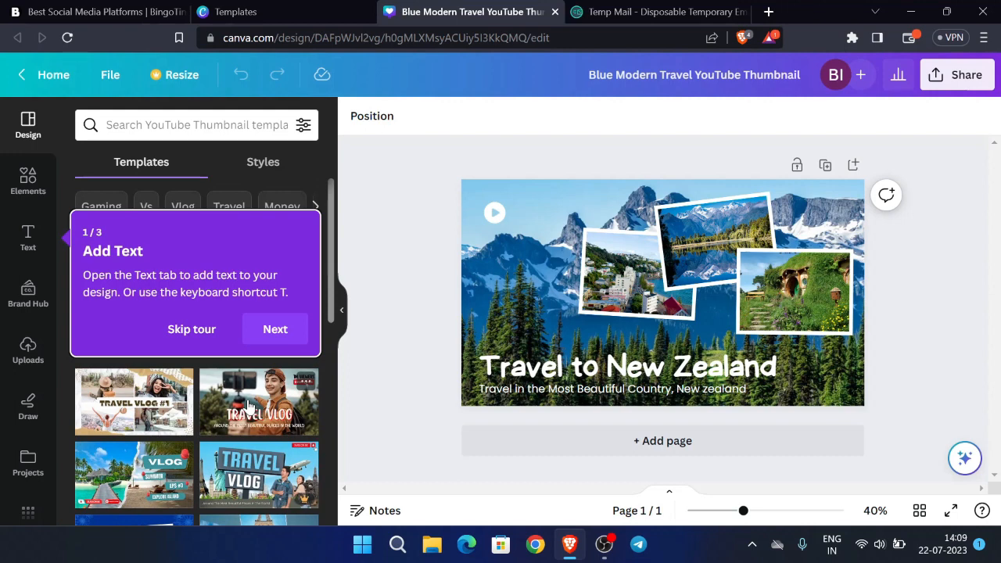
Step: Skip the editor tour and filter the template suggestions to Thumbnail
left_click(191, 329)
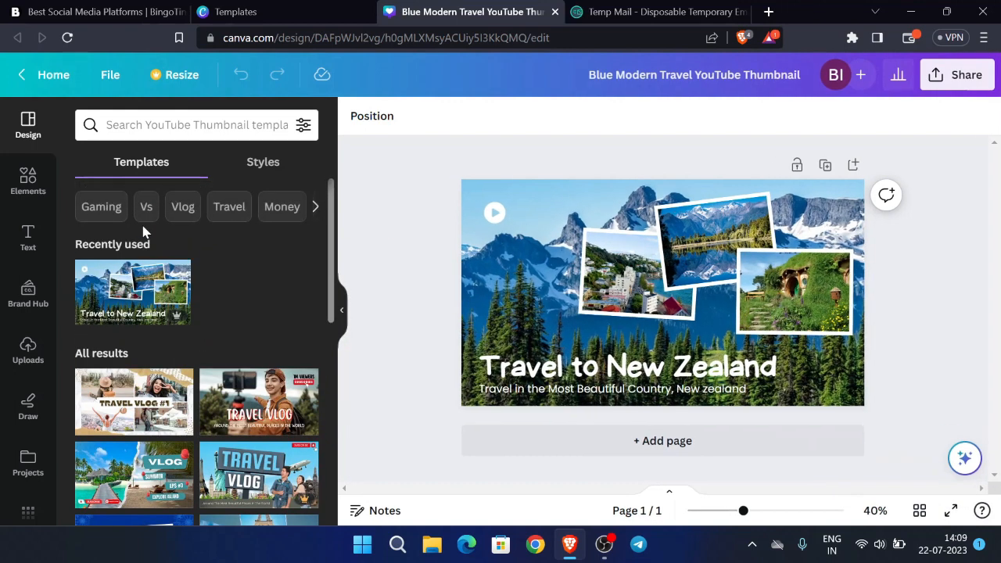
left_click(315, 206)
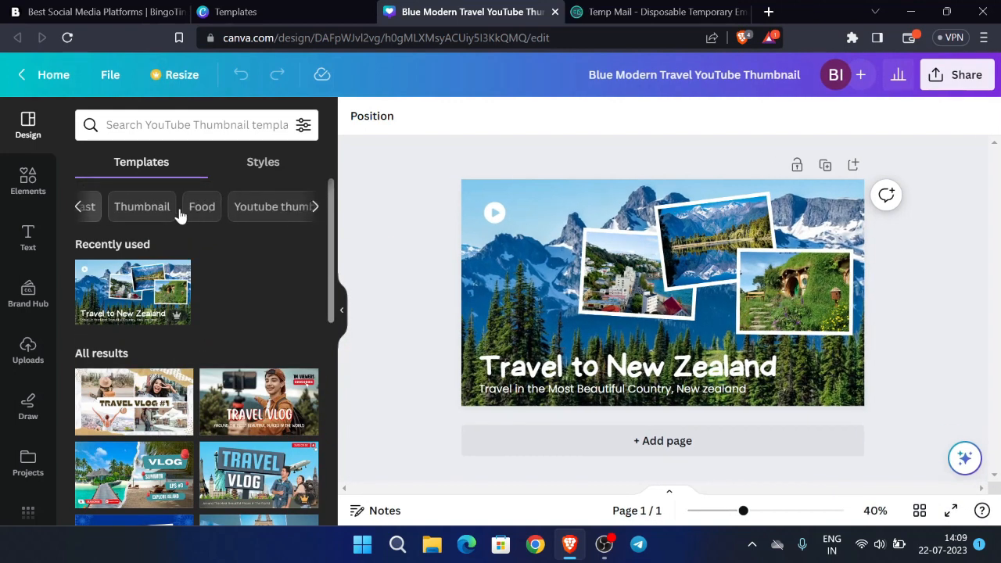
left_click(142, 206)
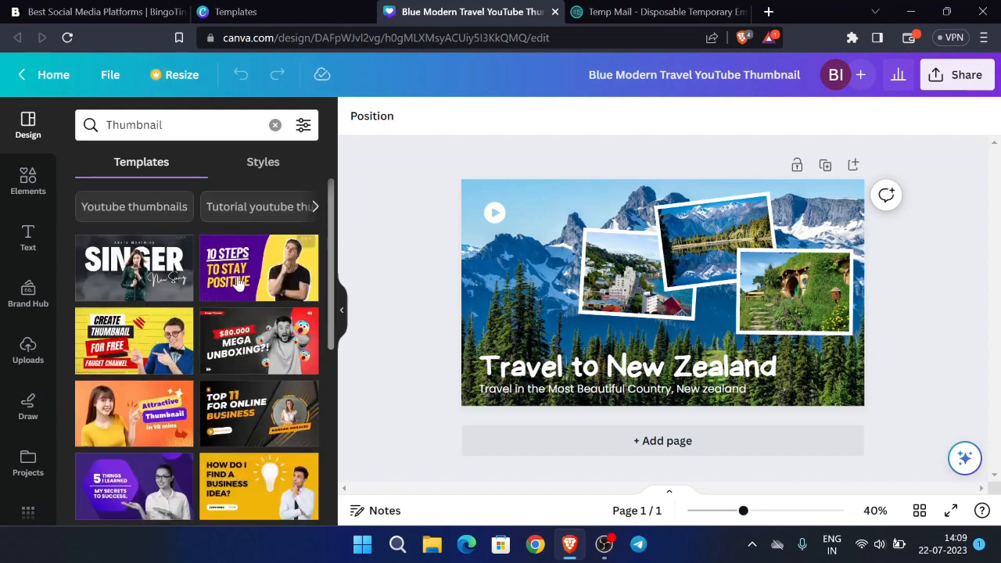
Step: Browse the Thumbnail results and swap in another YouTube thumbnail template over the travel design
scroll("down", 3)
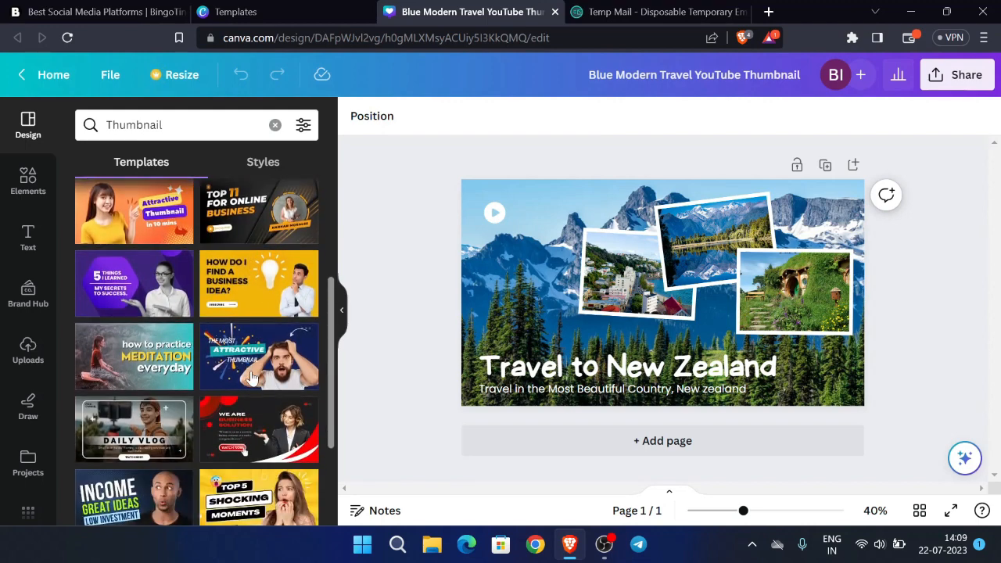
scroll("down", 3)
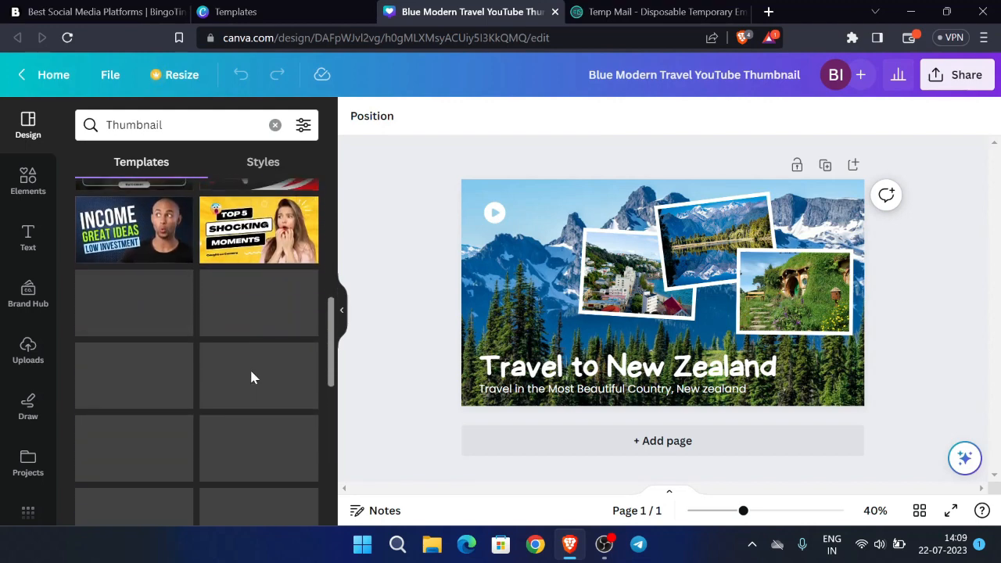
scroll("down", 3)
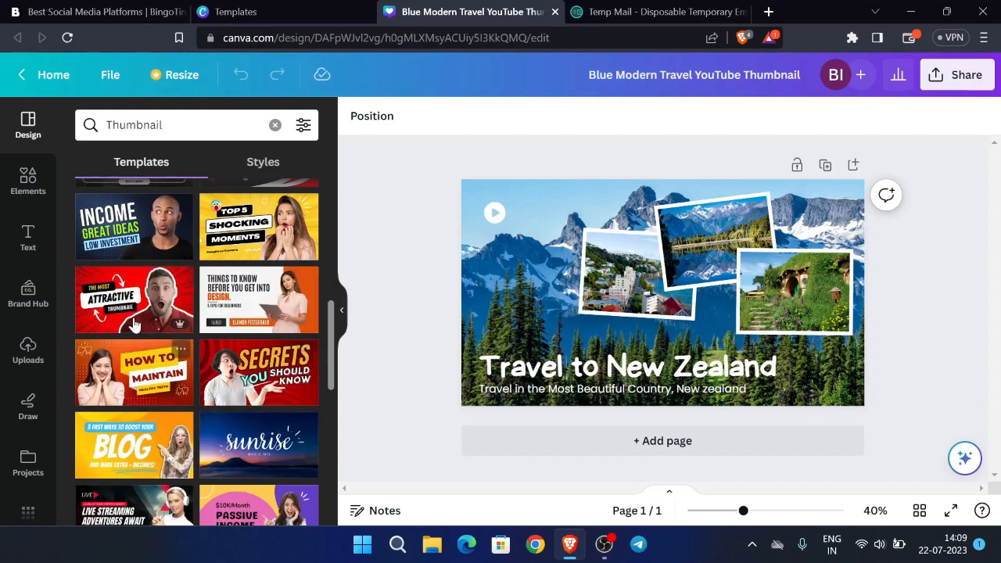
scroll("down", 3)
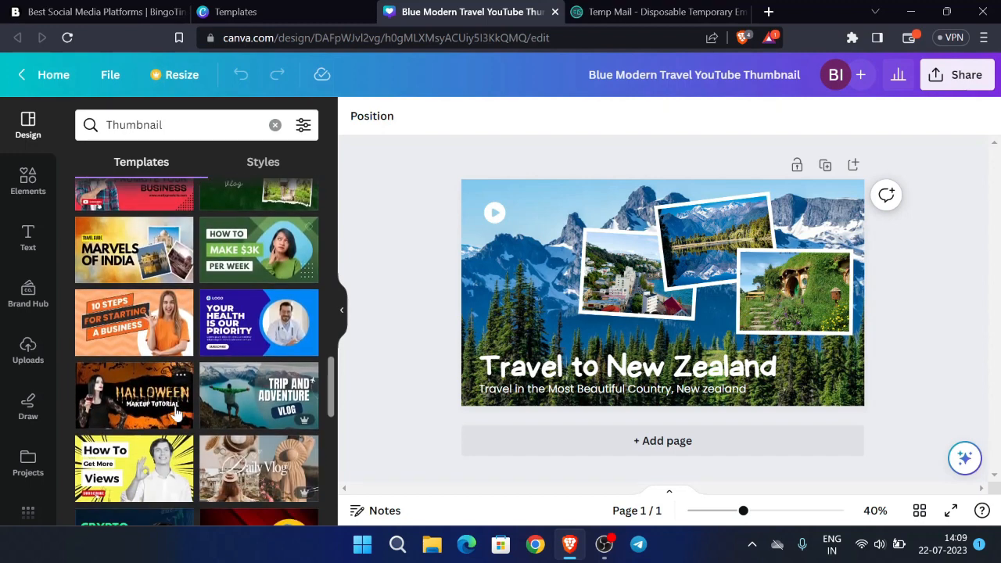
scroll("down", 3)
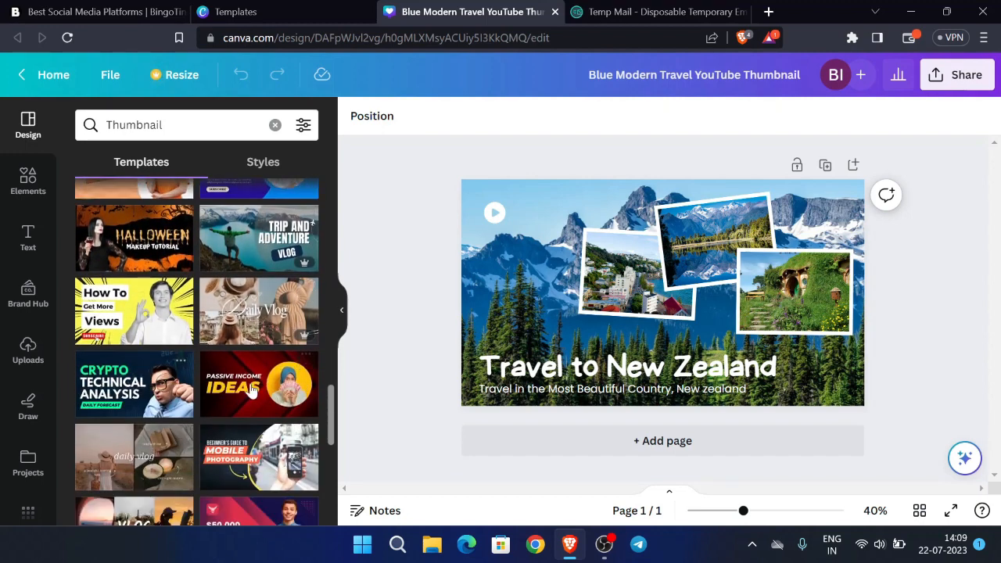
scroll("down", 3)
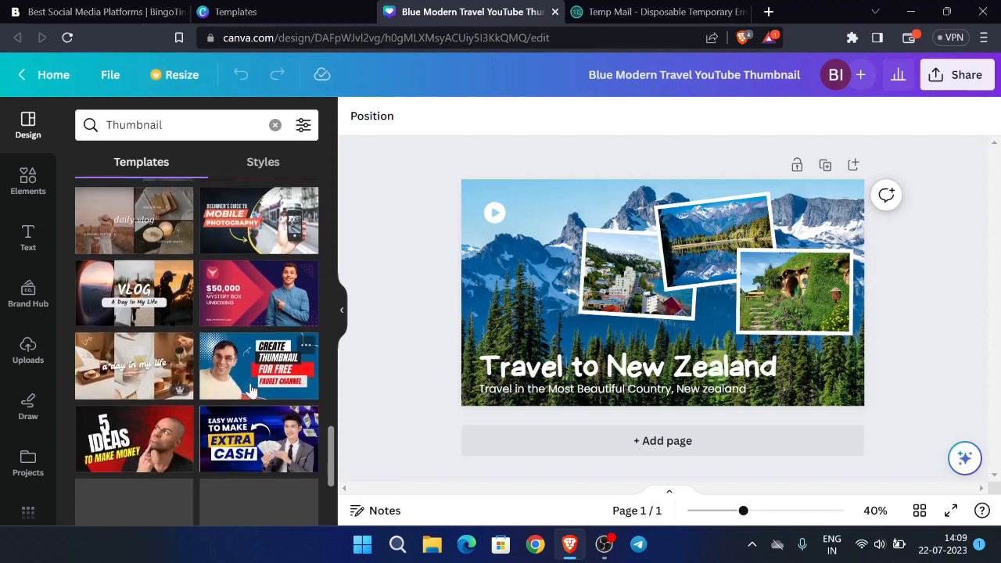
scroll("down", 3)
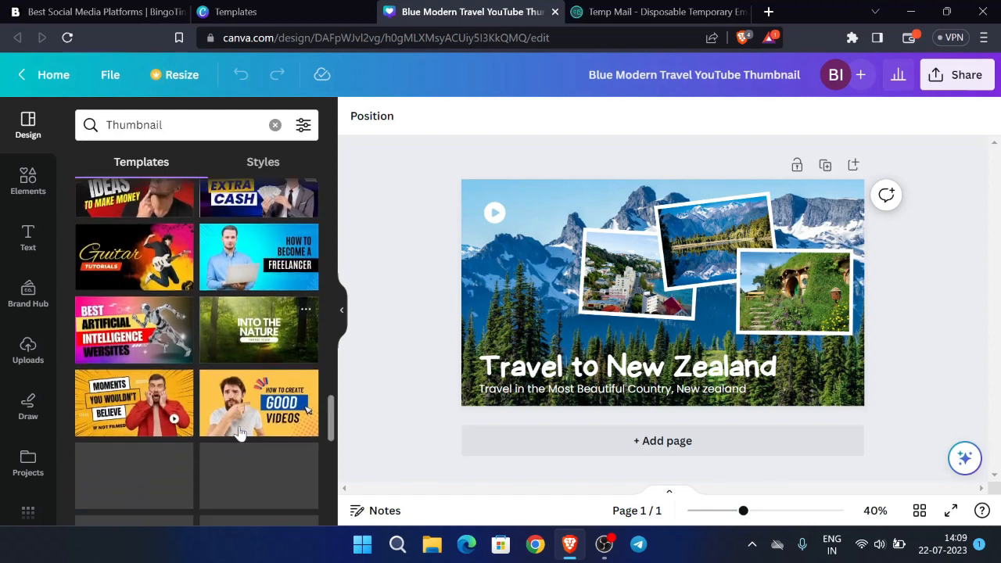
scroll("down", 3)
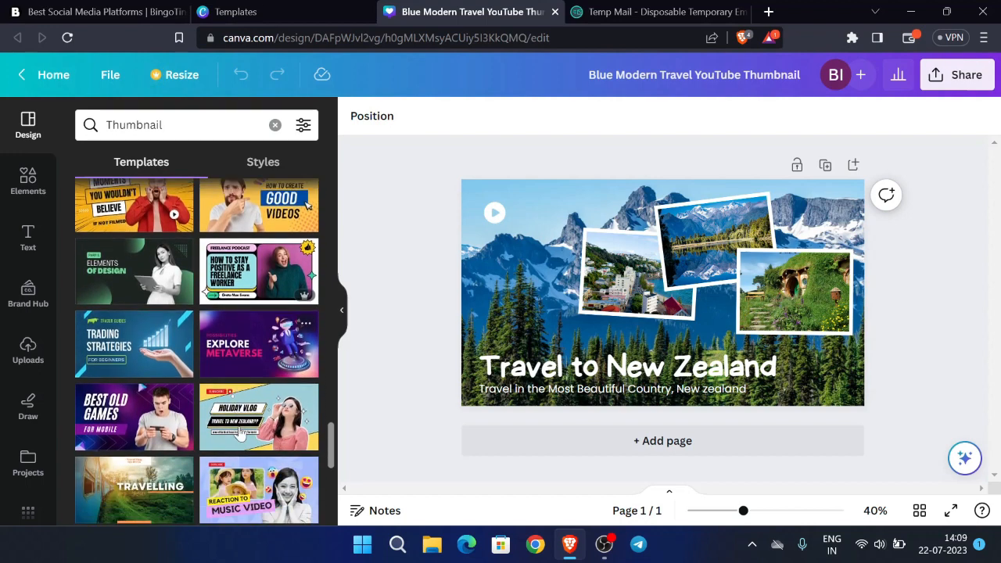
scroll("down", 3)
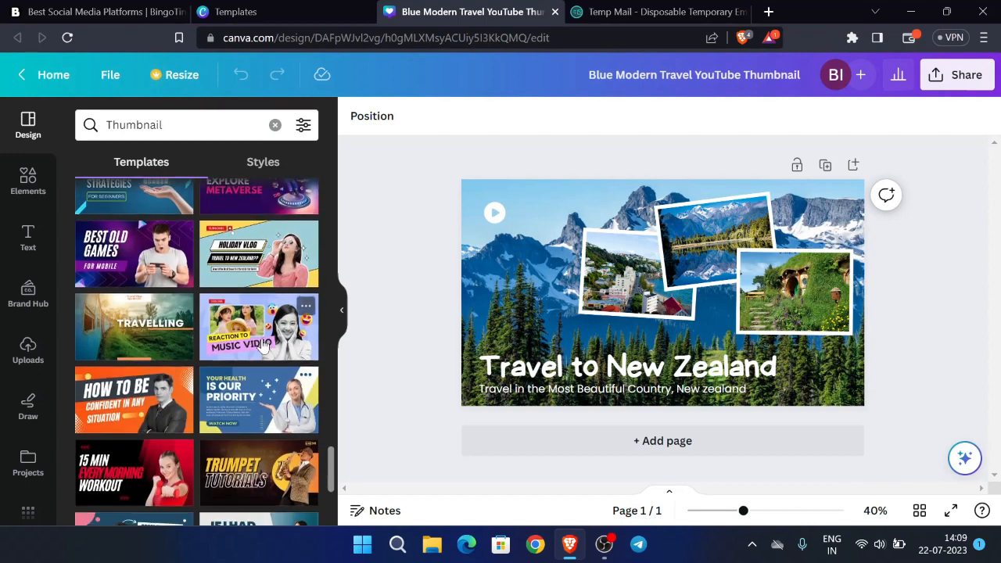
scroll("down", 3)
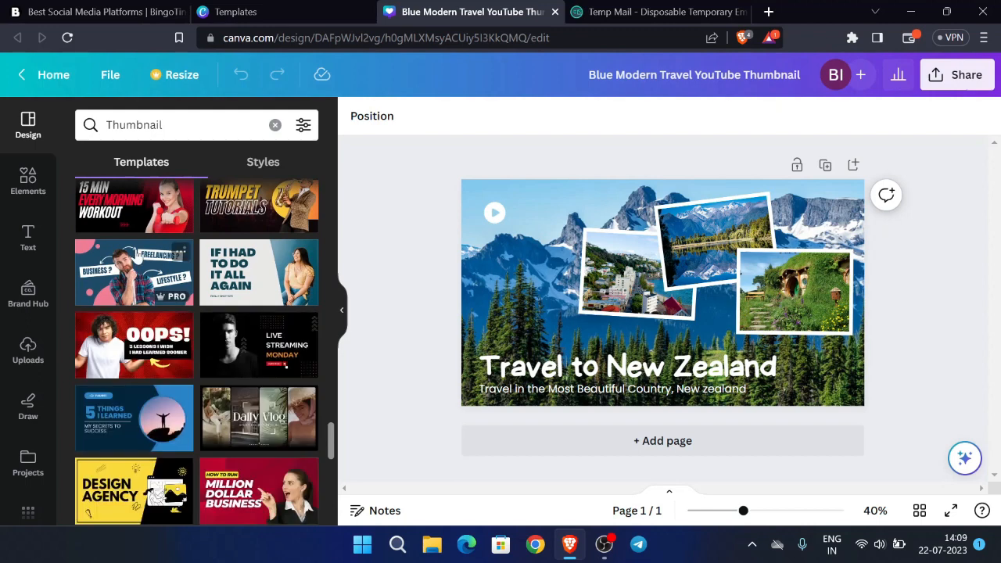
left_click(134, 273)
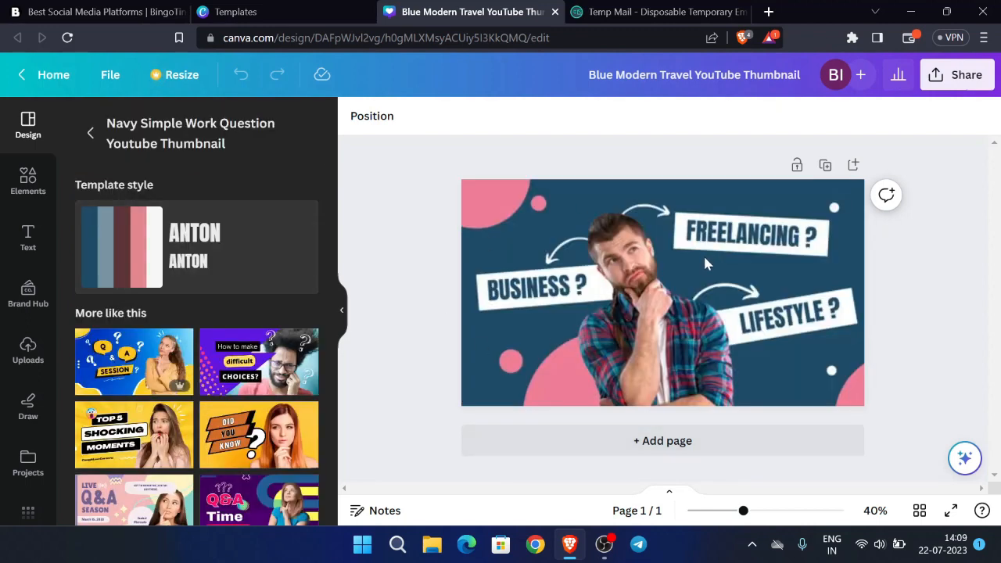
mouse_move(679, 344)
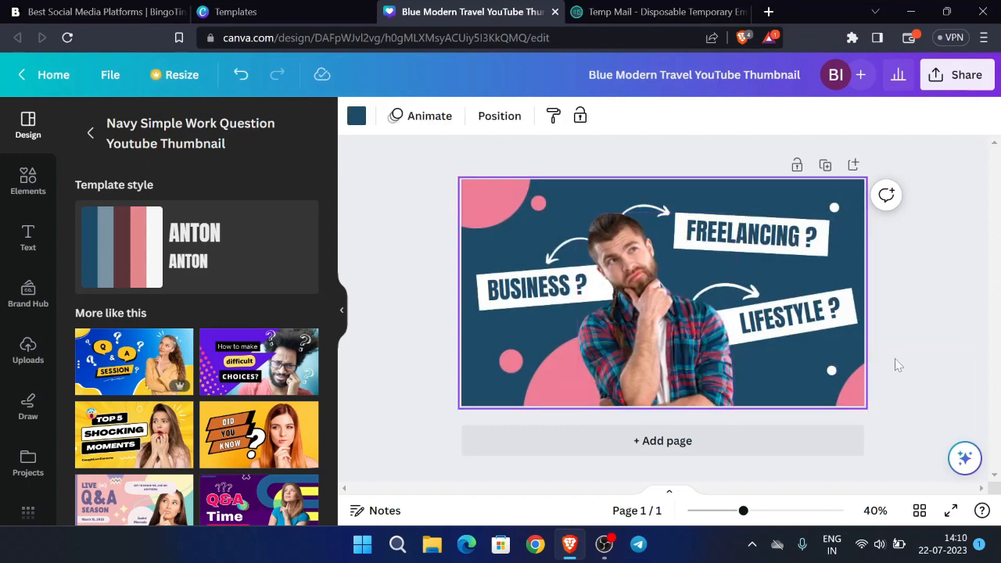
mouse_move(939, 364)
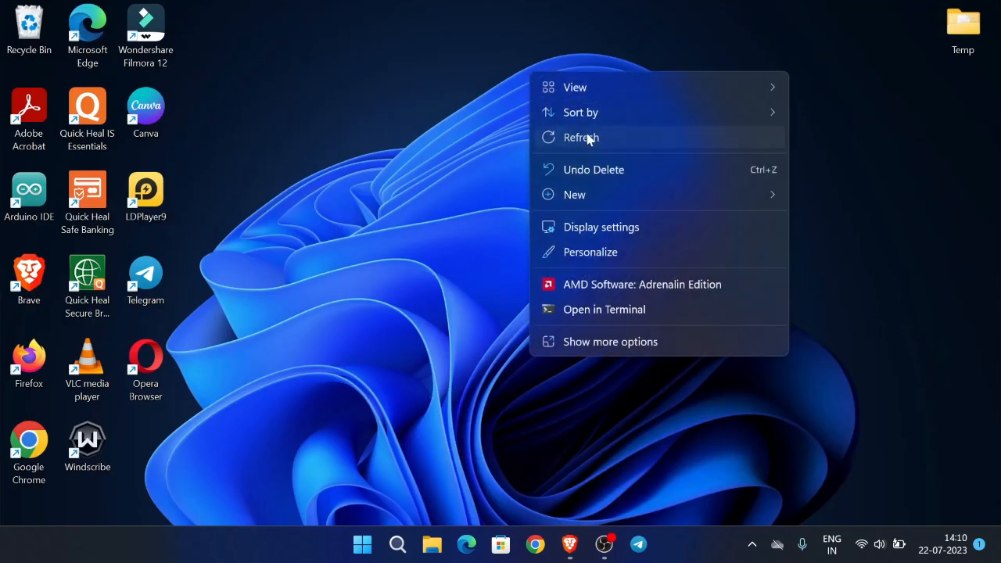
Step: Refresh the Windows desktop from its context menu
left_click(580, 138)
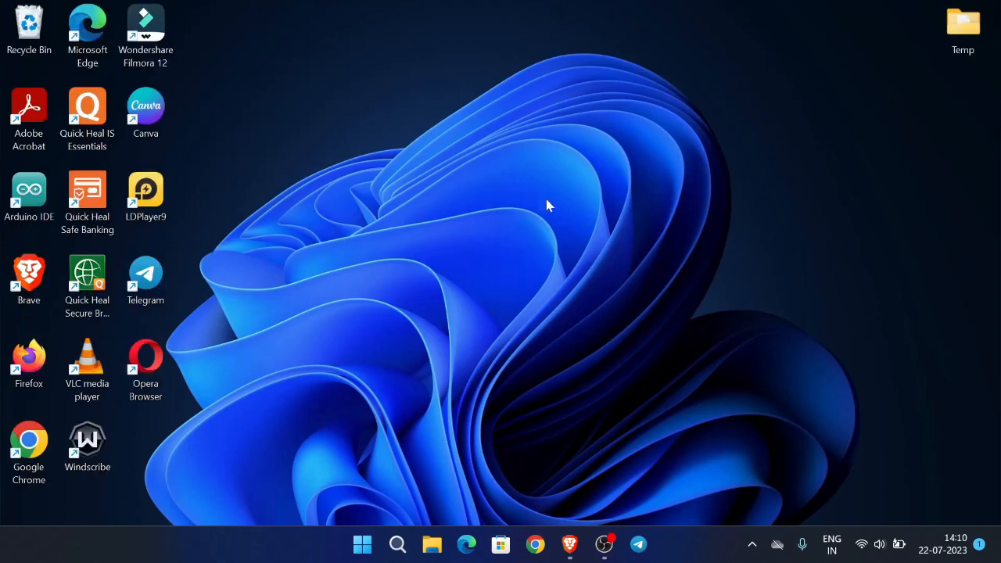